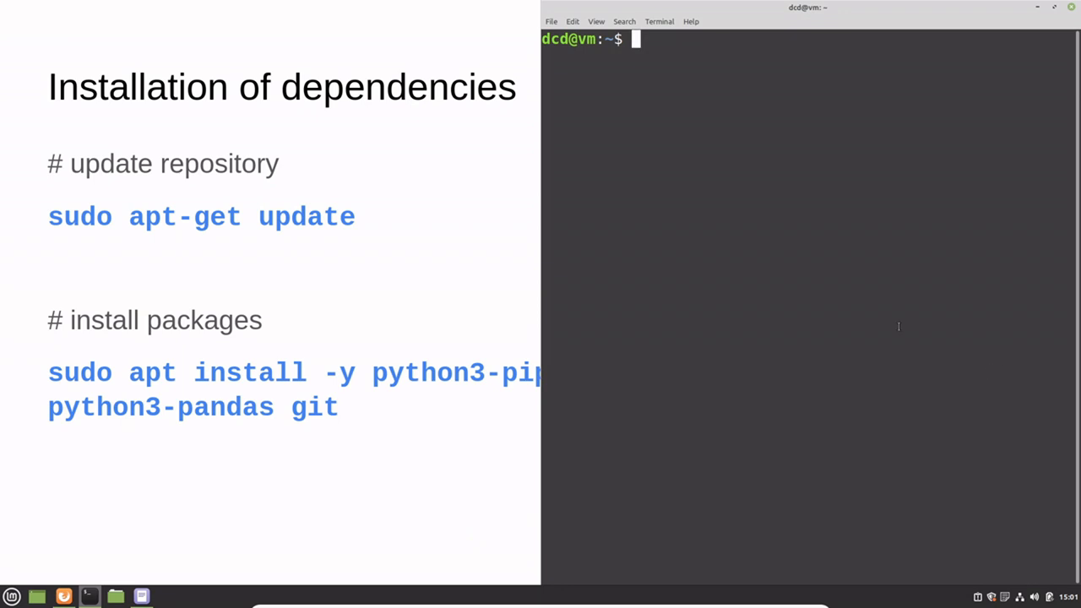
Bring the 'sudo apt-get update' line from the notes into the terminal
key("alt+Tab")
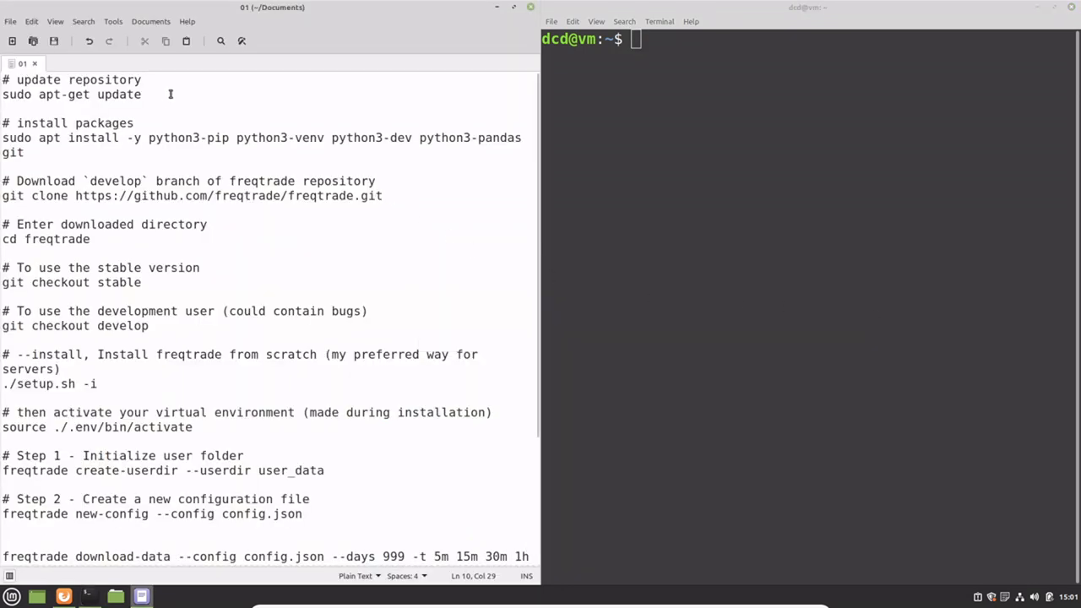
triple_click(71, 94)
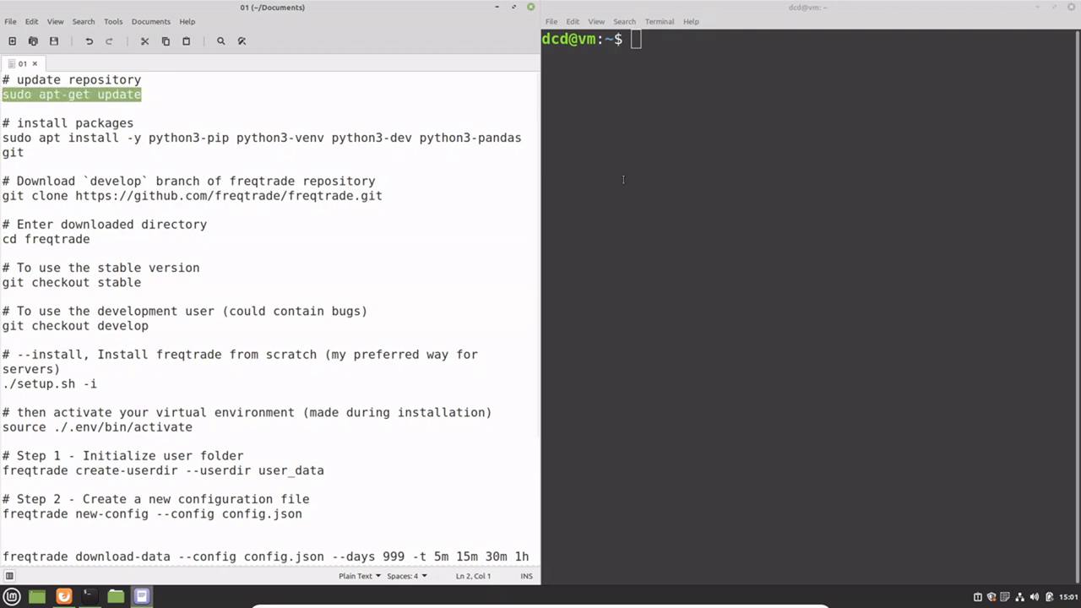
type("sudo apt-get update")
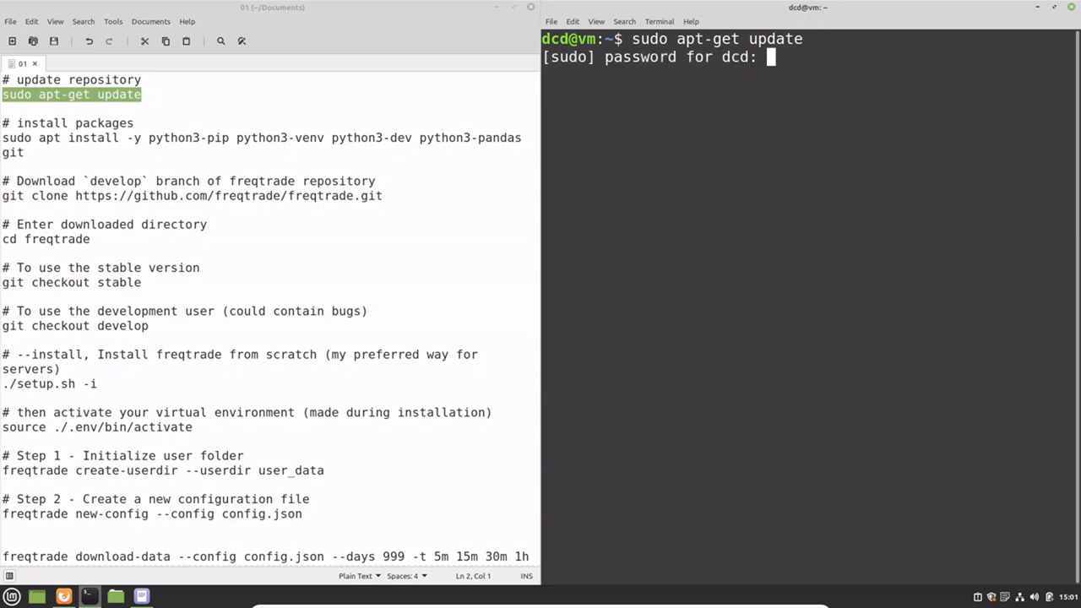
Submit the sudo password so the package-list update runs
key("Return")
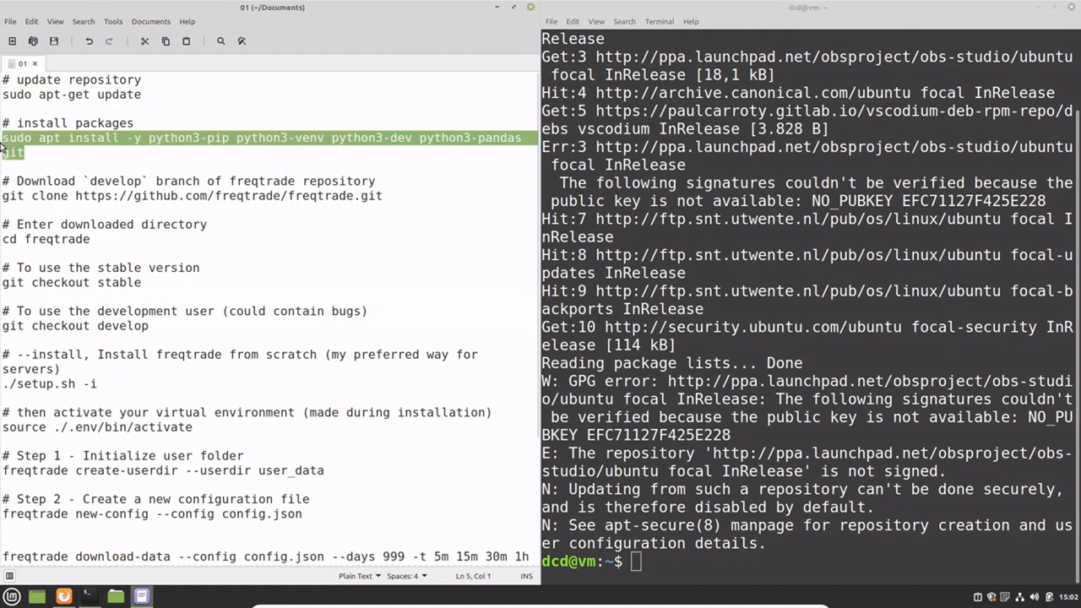
mouse_move(689, 255)
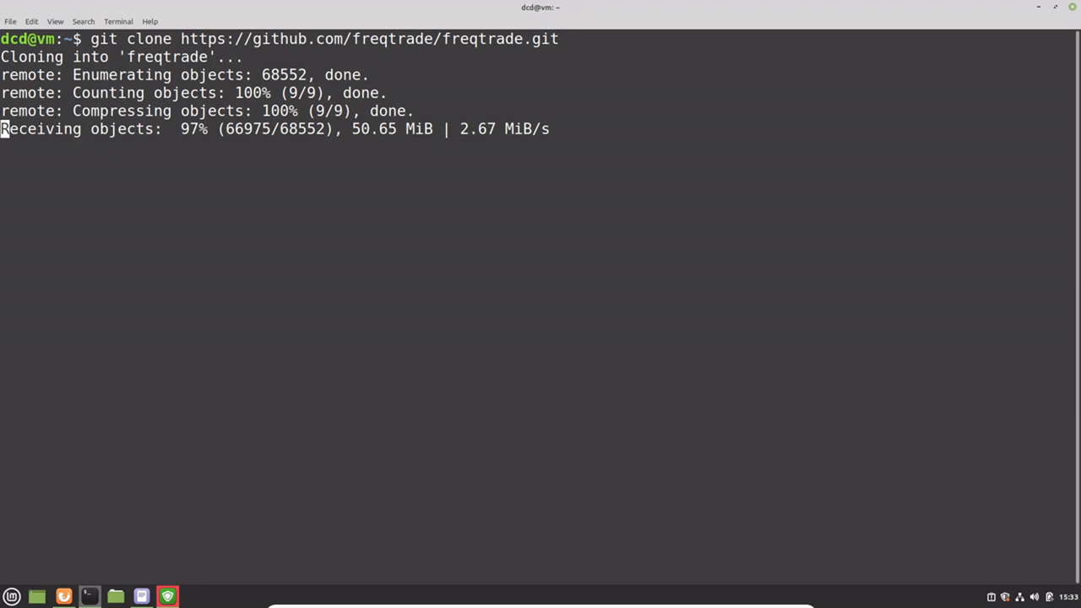
Enter the freqtrade repository and check out the stable branch
type("dc")
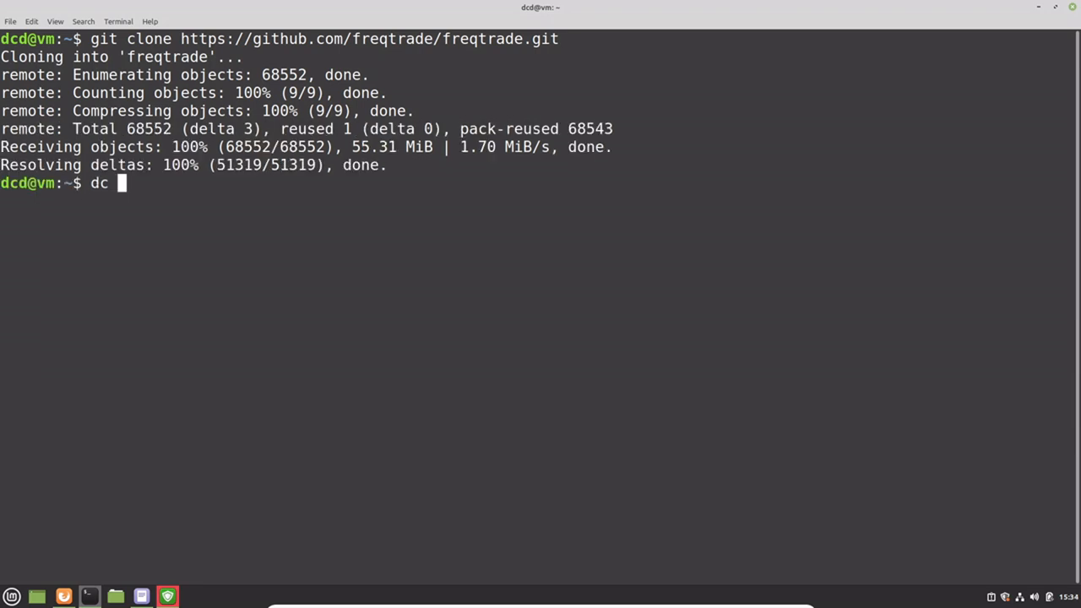
type("cd freqtrade/")
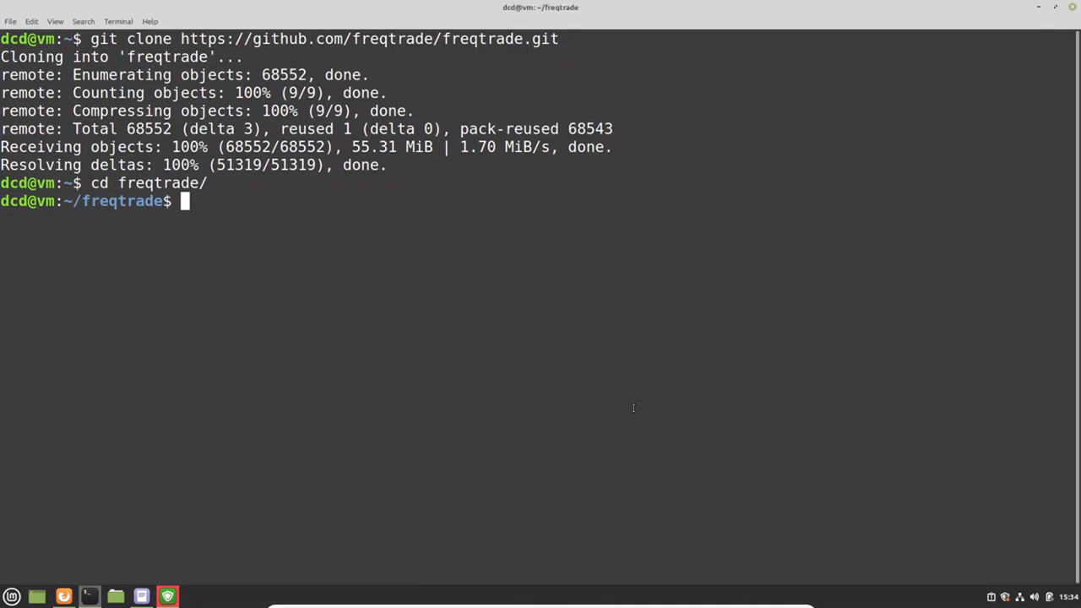
type("git che")
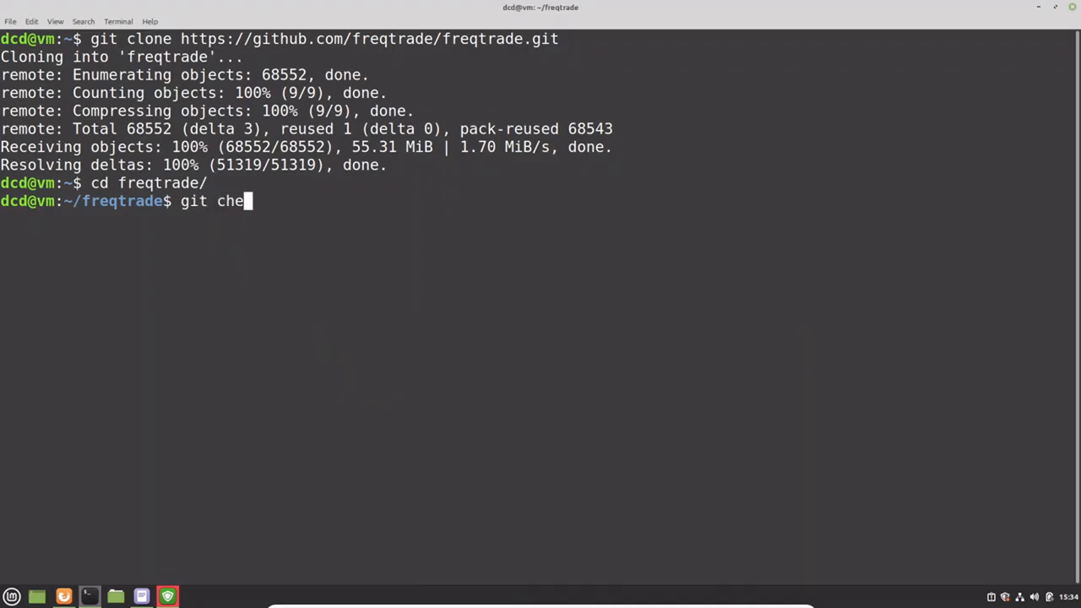
type("ckout stable")
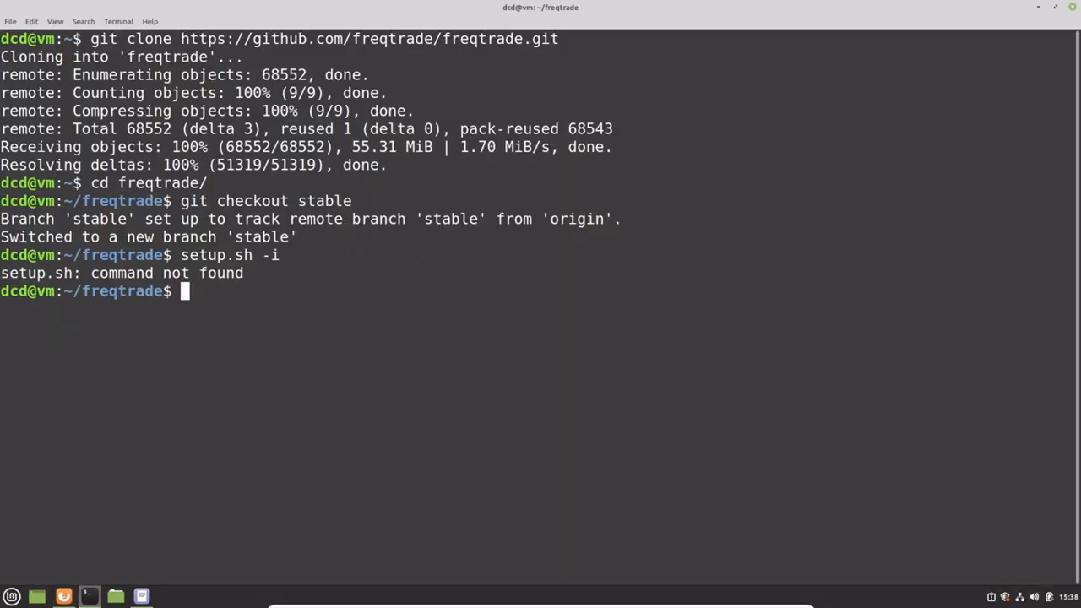
Run ./setup.sh -i and accept the plotting and hyperopt dependency prompts with y
type("./setup.sh -i")
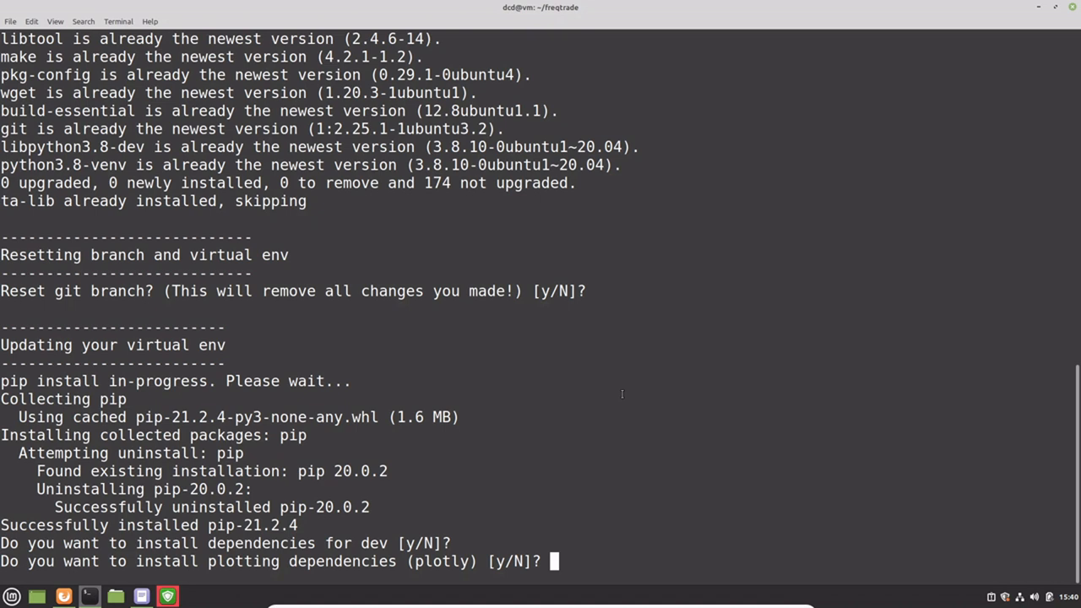
type("y")
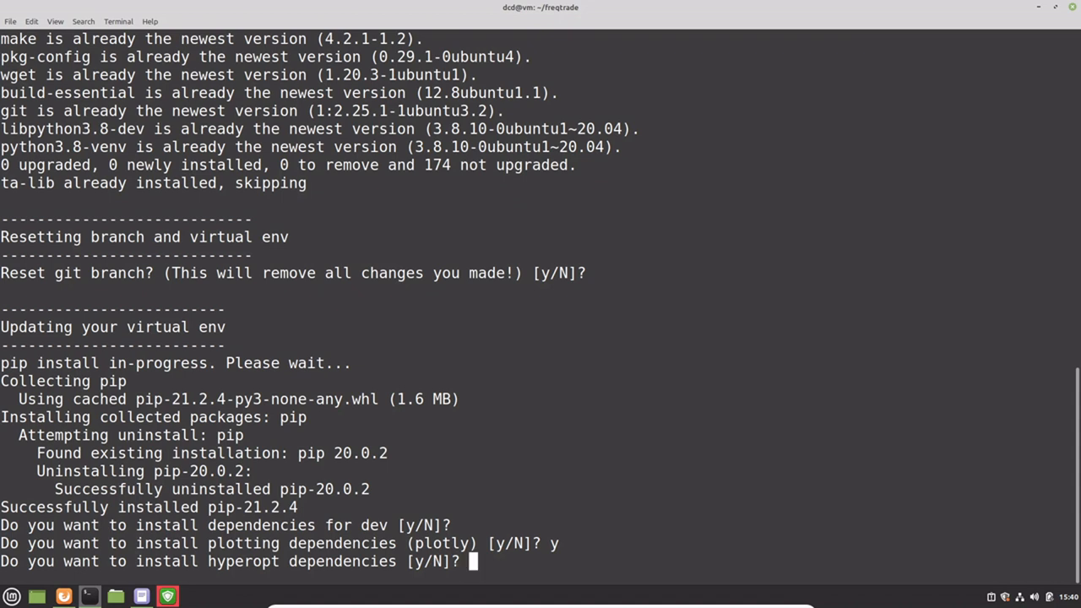
type("y")
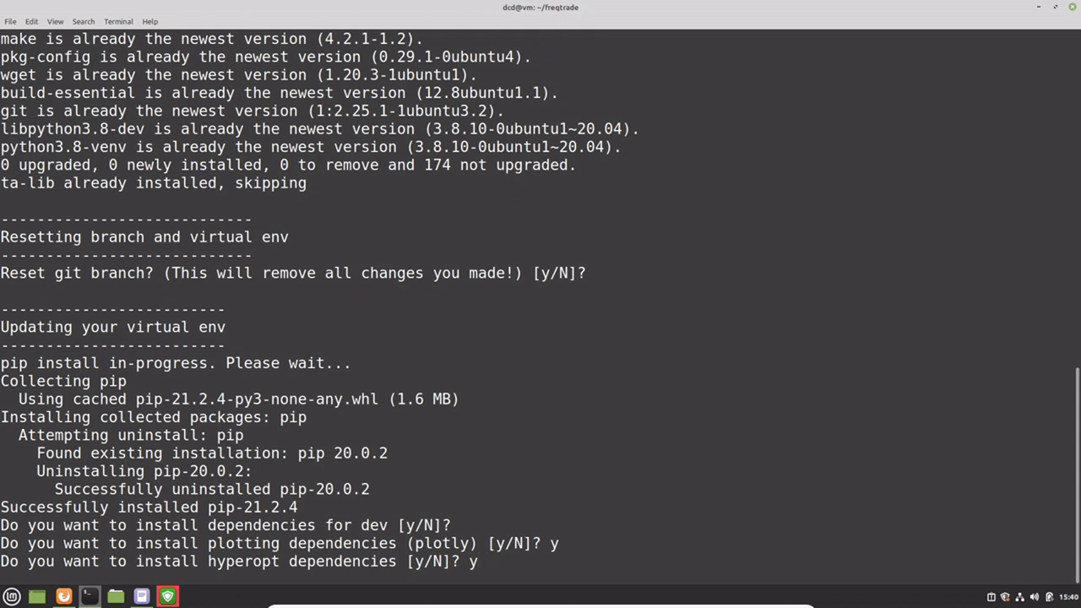
type("y")
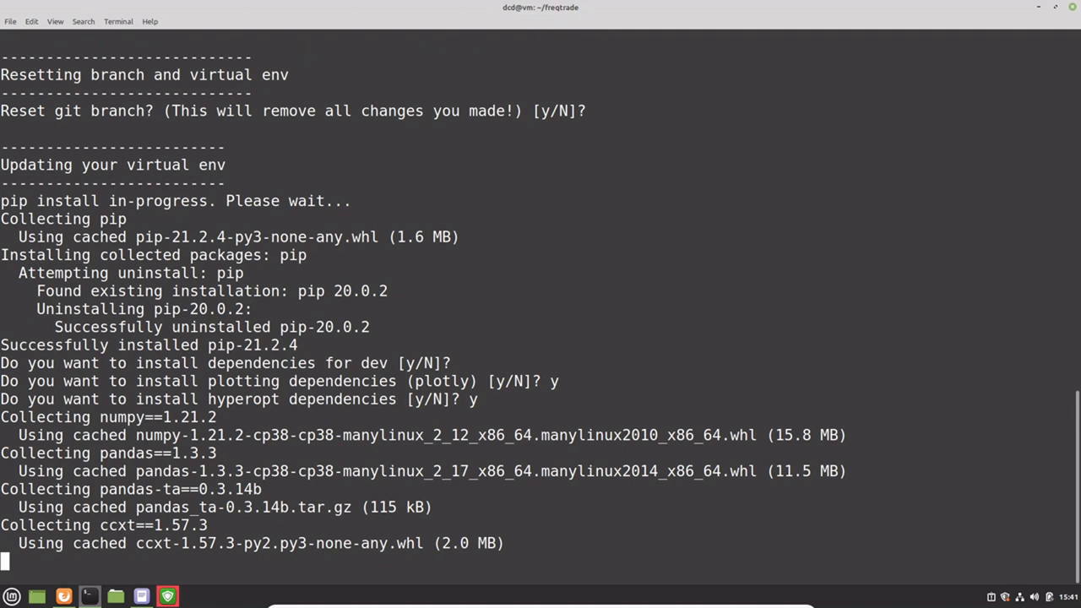
Scroll through the pip install output to the final setup instructions
scroll("down", 3)
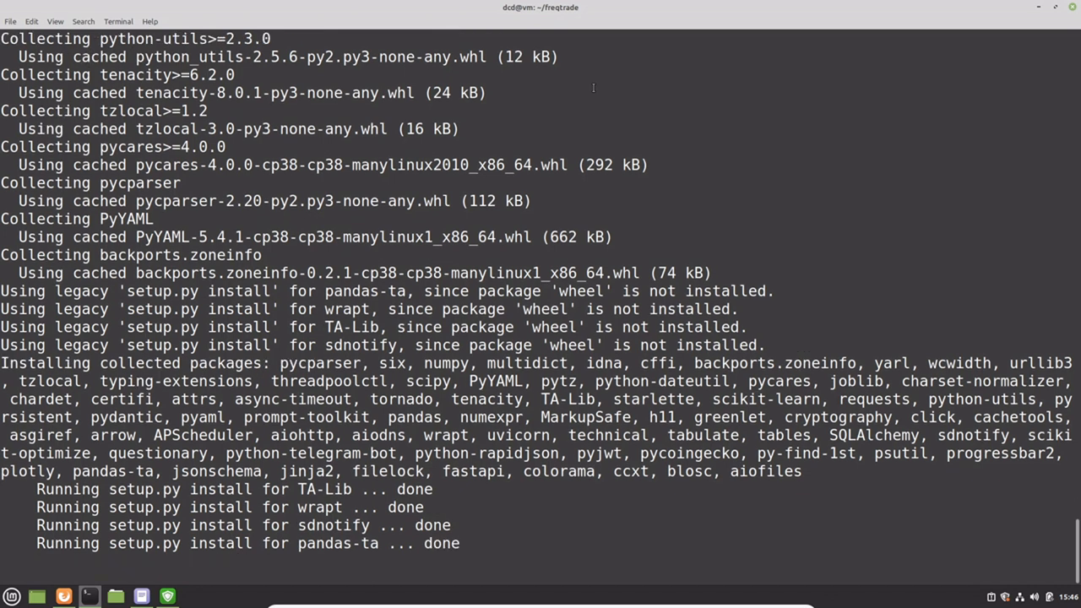
scroll("down", 3)
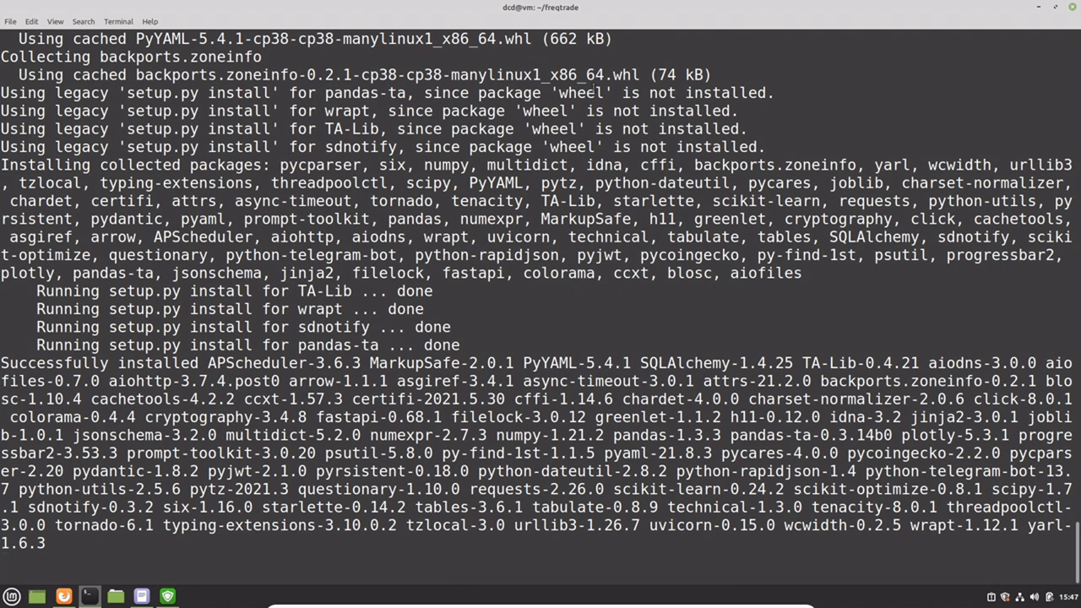
scroll("down", 3)
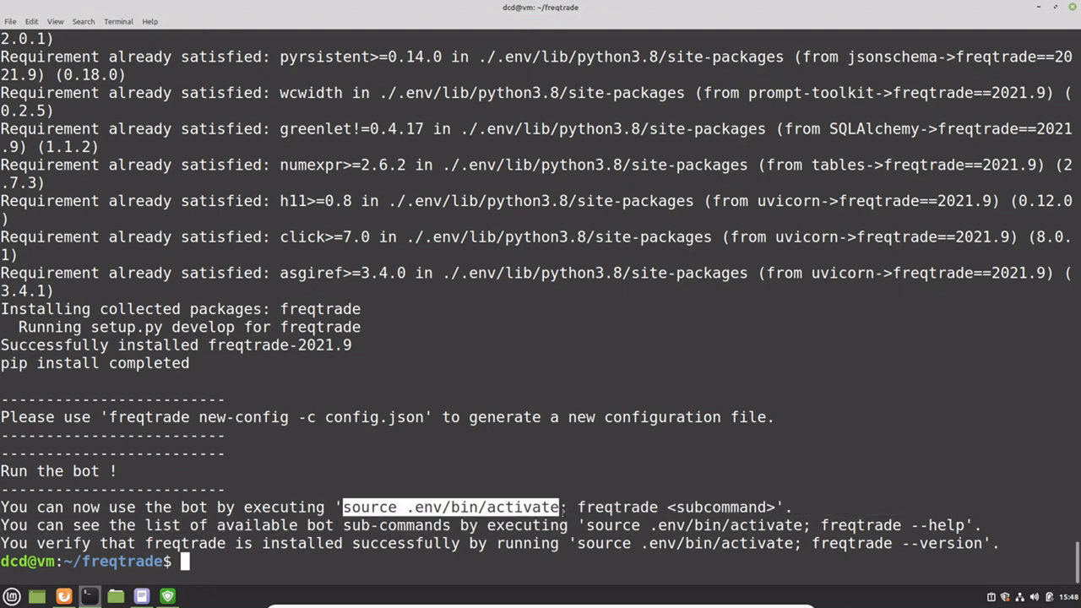
Activate the .env virtual environment with source .env/bin/activate
type("source .env/bin/activate")
type("freqtrade create-userdir --userdir user_data")
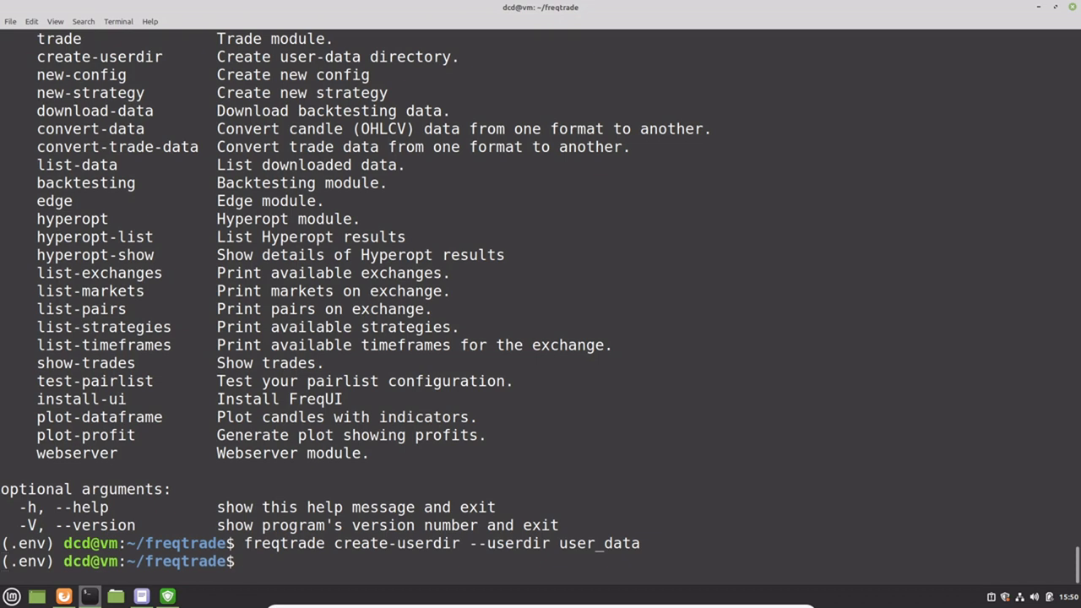
mouse_move(6, 473)
type("freqtrade new-config --config config.json")
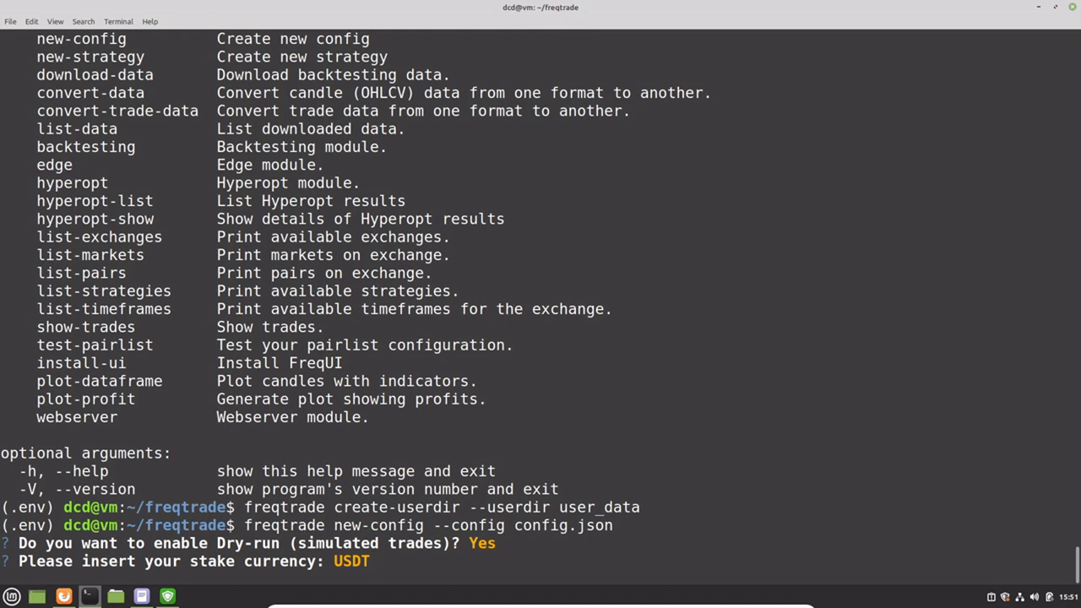
Answer the new-config wizard with stake 100, 3 max open trades and 5m timeframe
type("100")
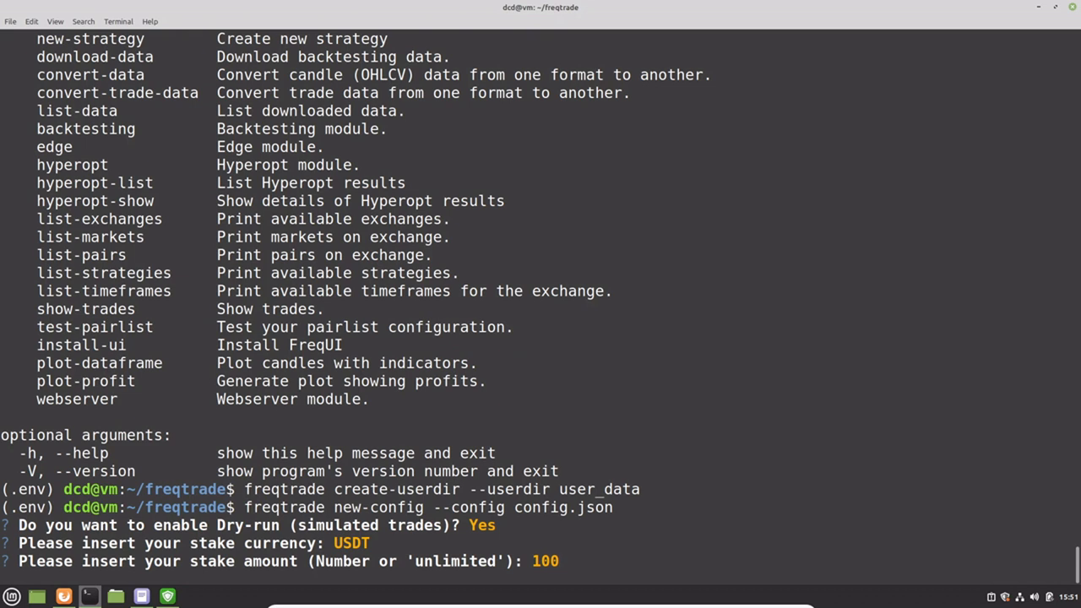
type("3")
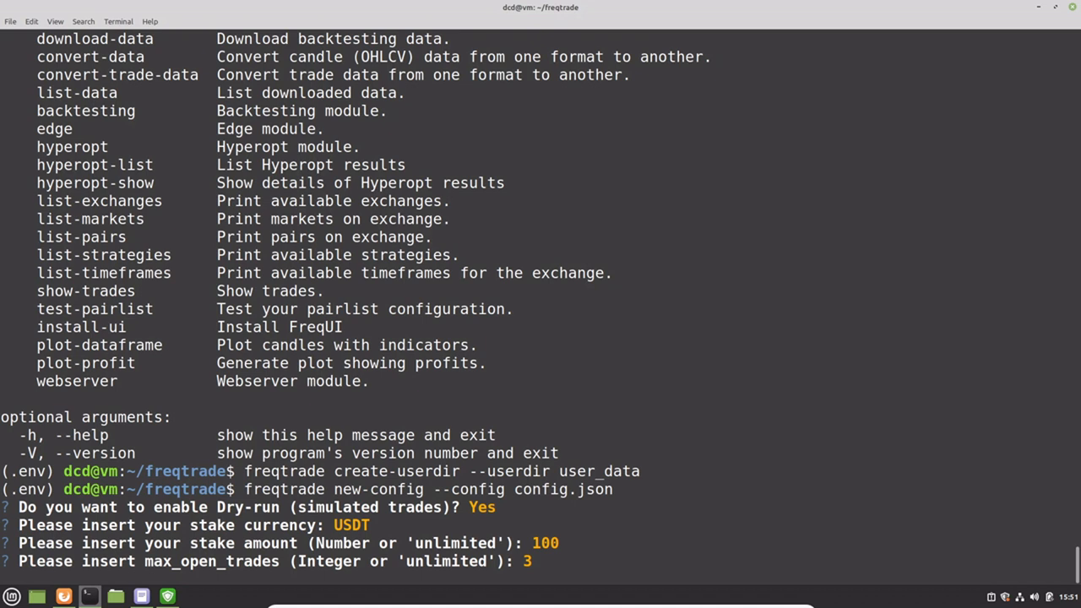
type("5m")
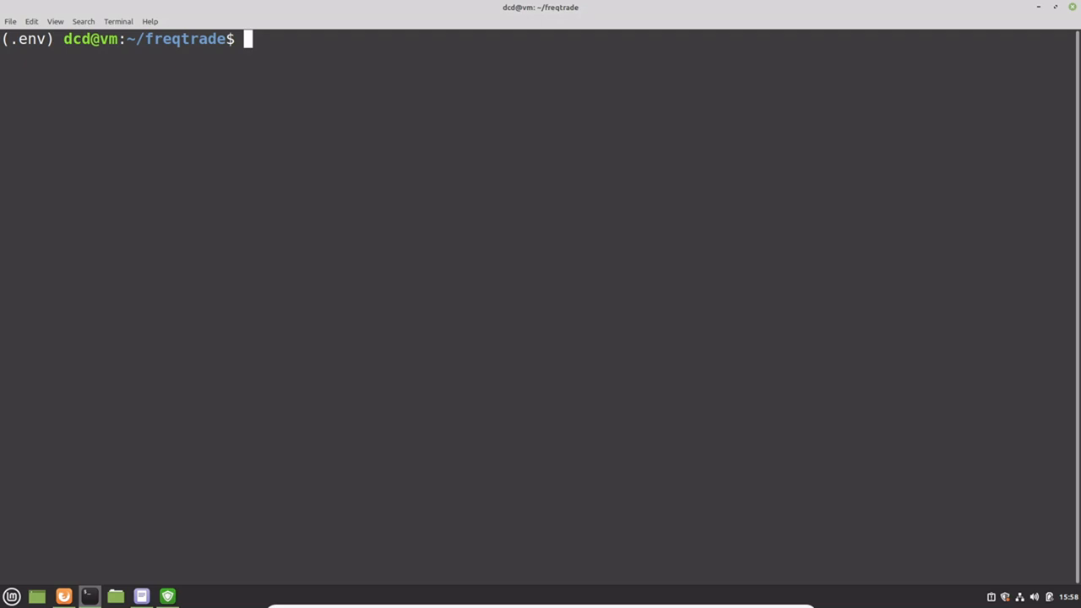
Open config.json in nano and add an empty line inside pair_whitelist
type("nano config")
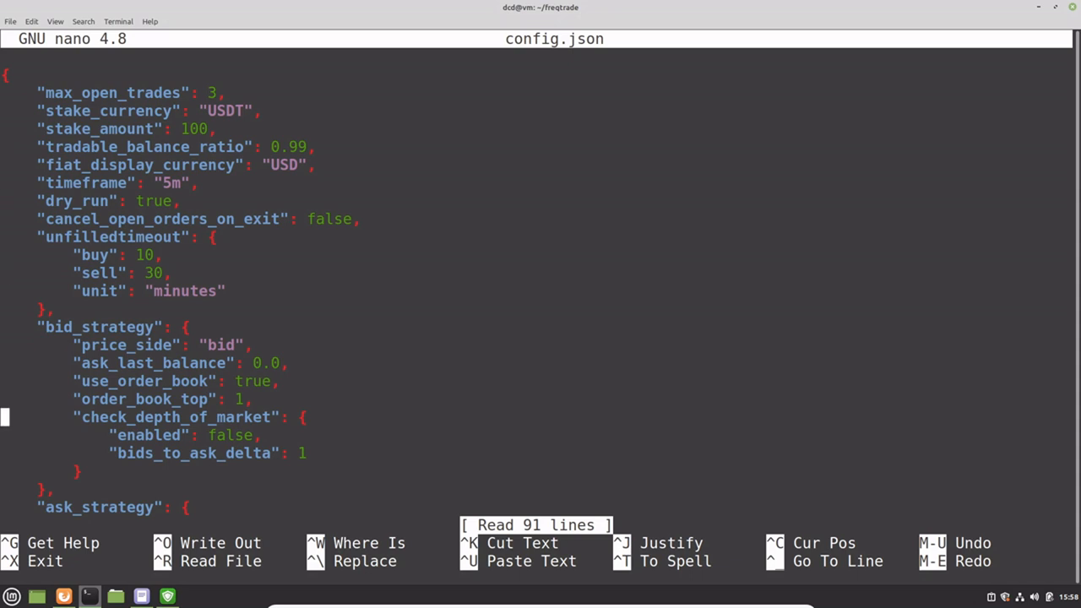
scroll("down", 3)
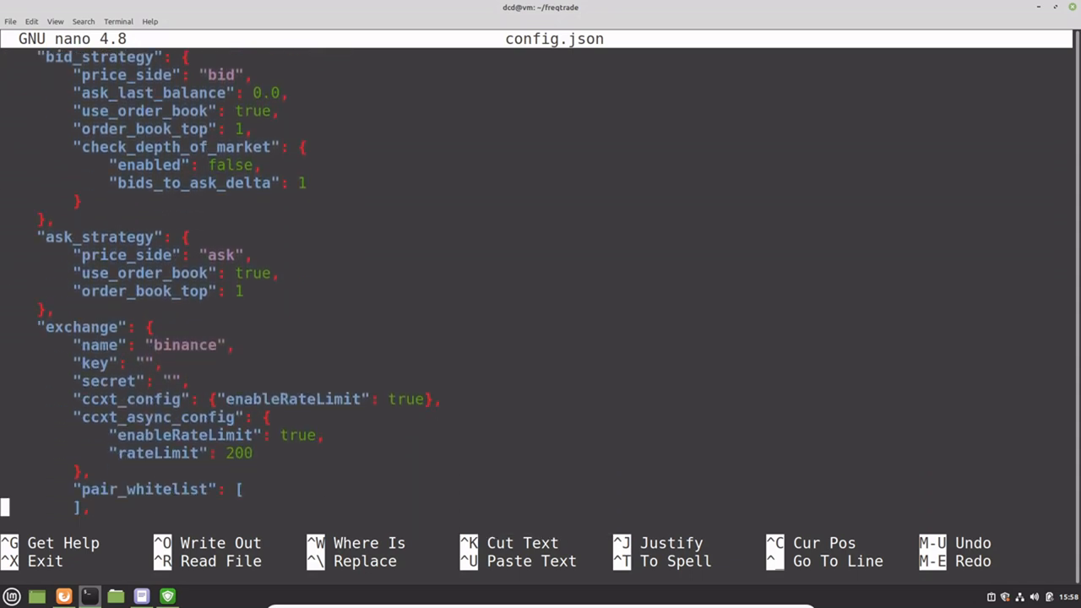
scroll("down", 3)
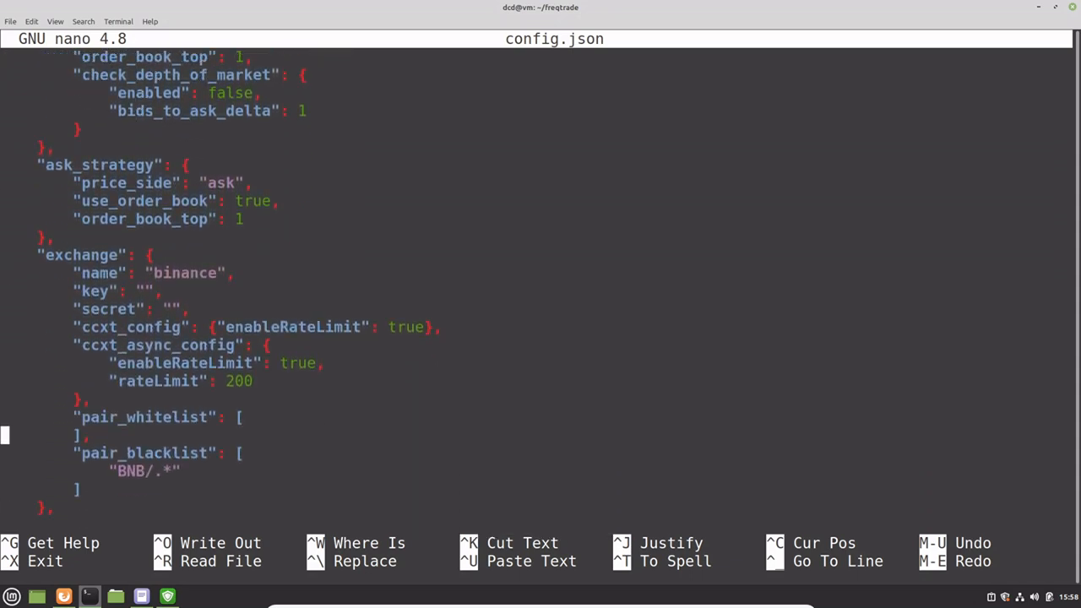
key("Return")
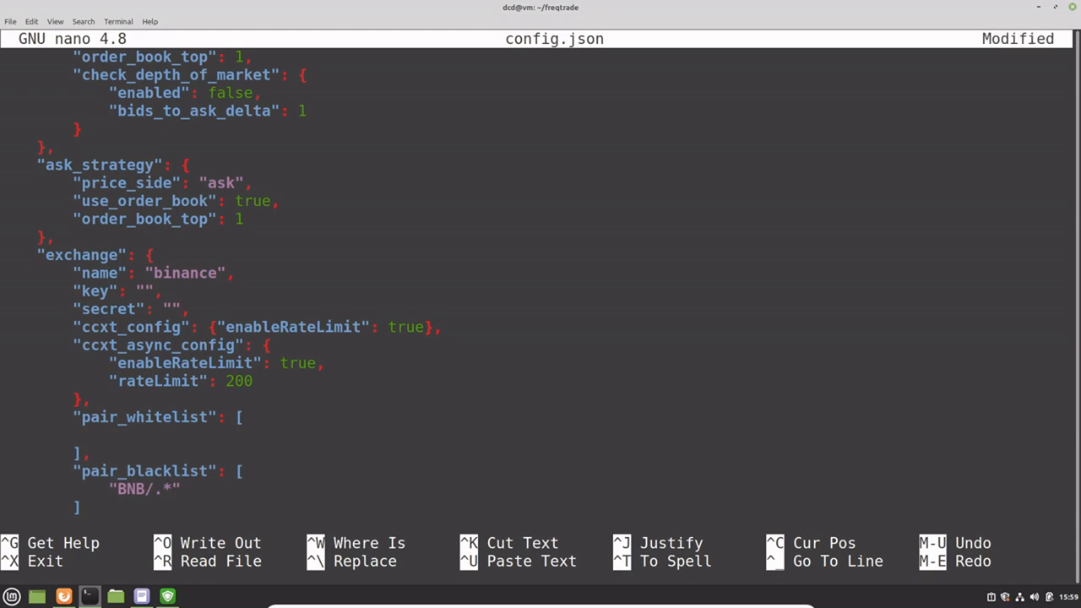
List "BTC/USDT", "ETH/USDT", in the pair whitelist
type("\"\"")
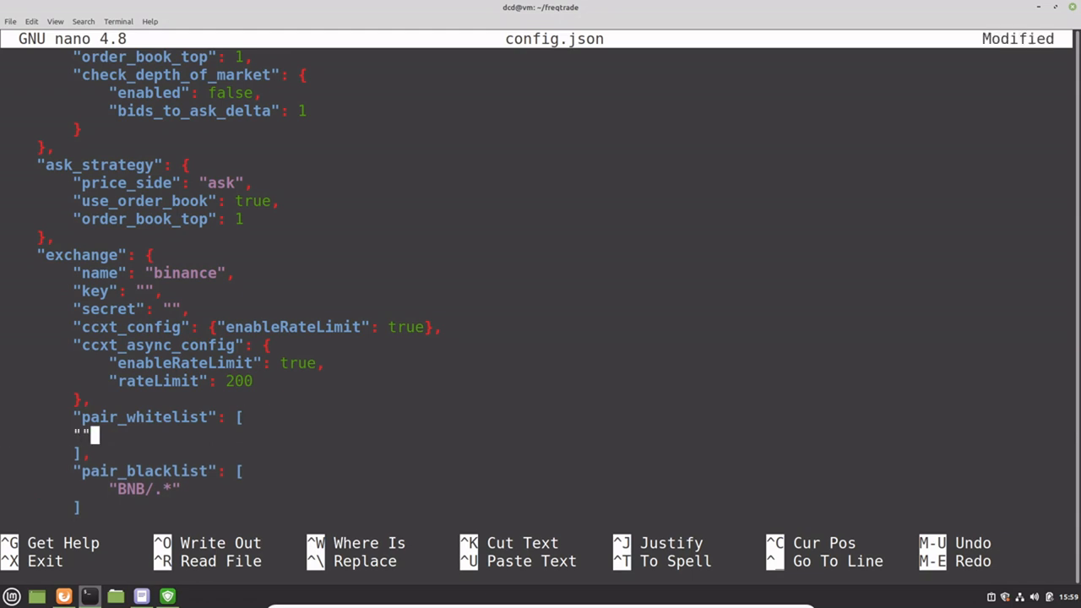
type("B")
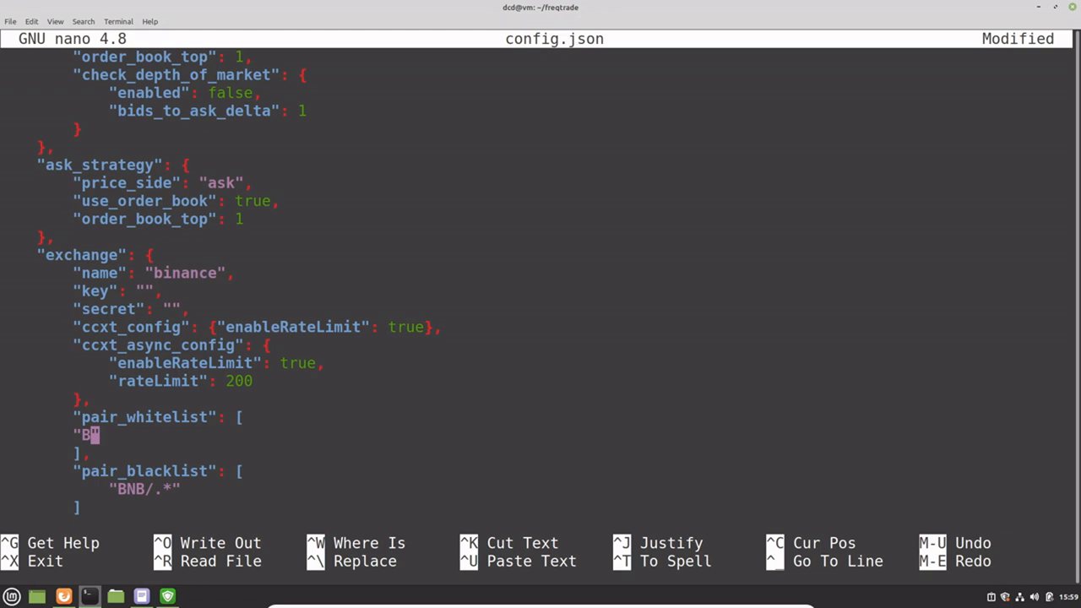
type("TC/USDT")
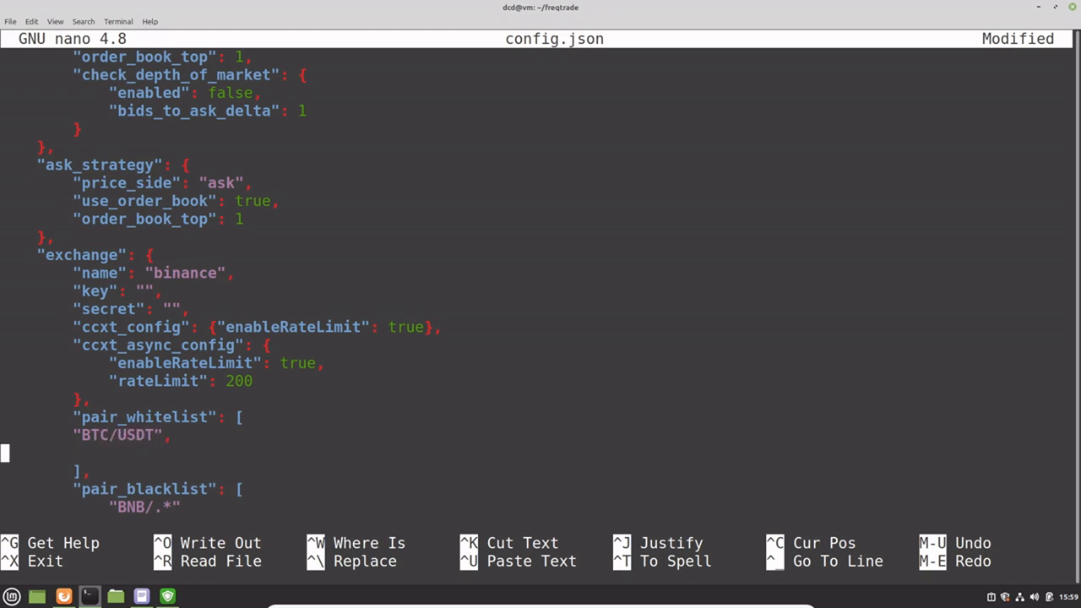
type("\"\"")
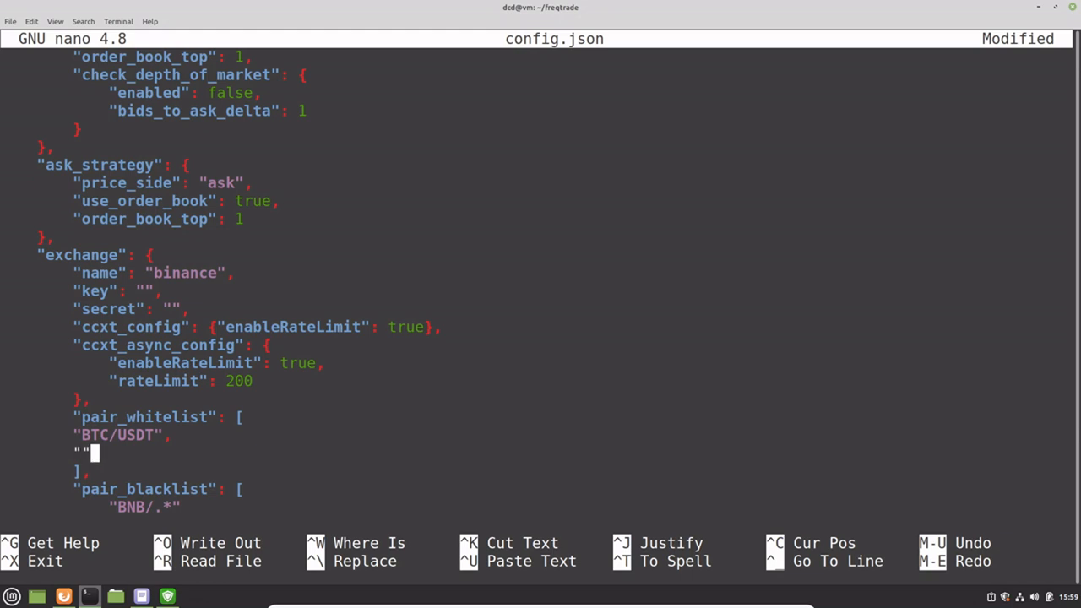
type("ETH")
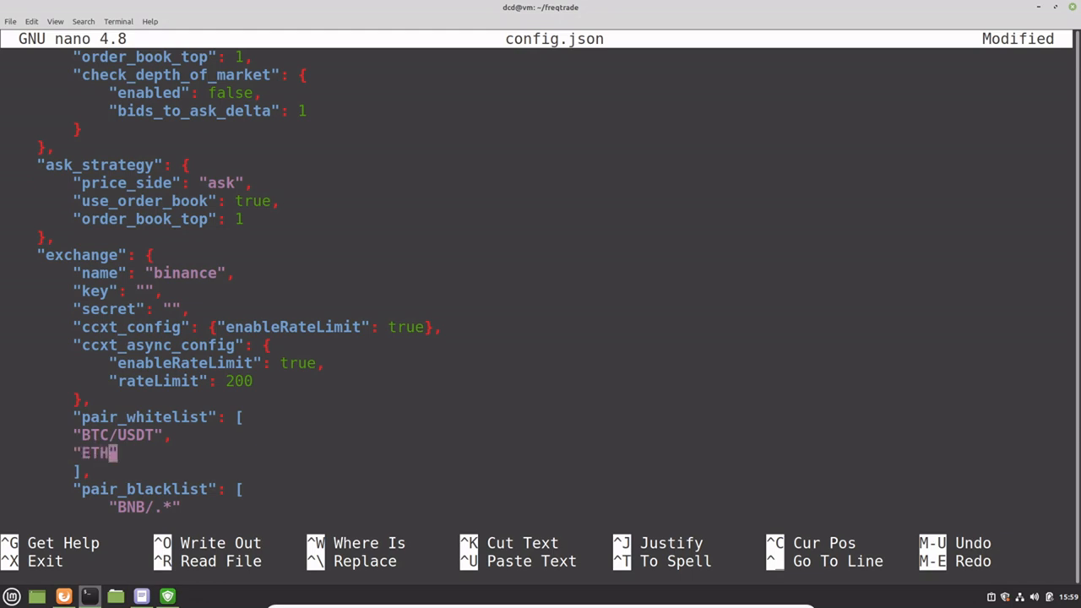
type("/USDT\"")
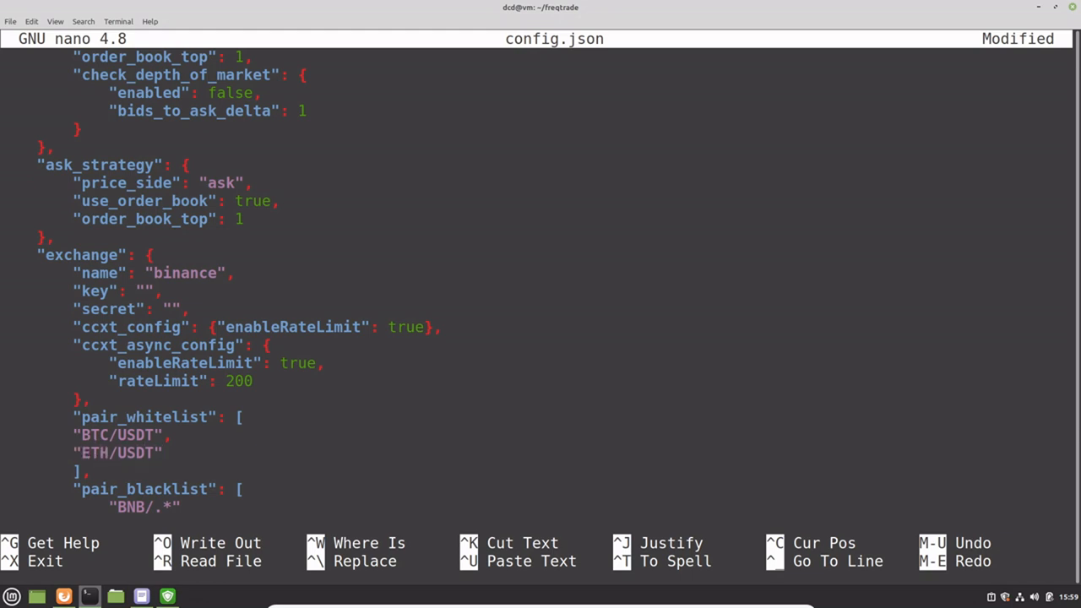
type(",")
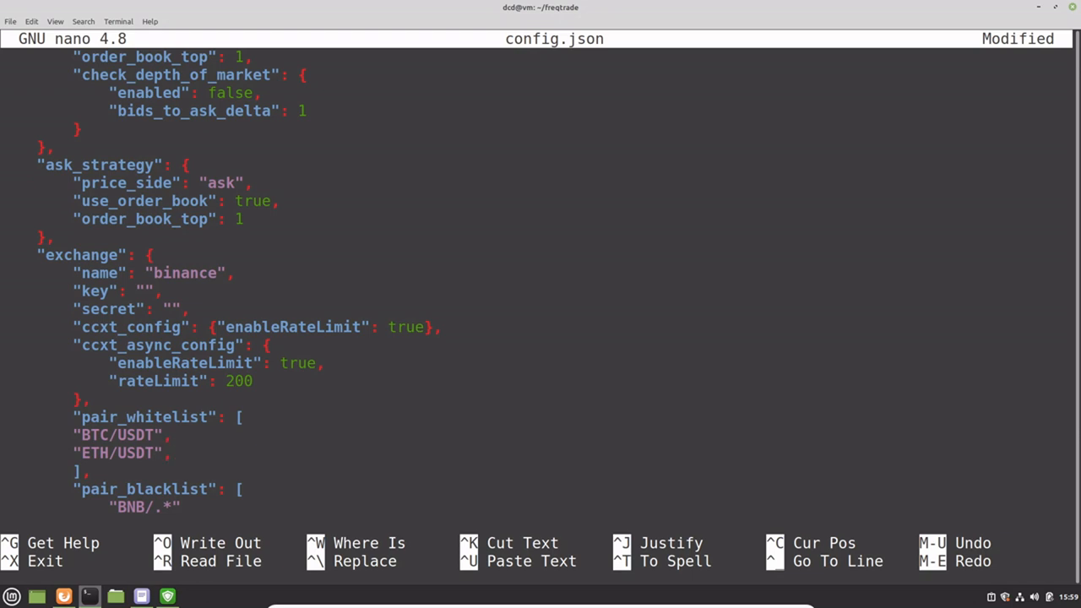
left_click(173, 453)
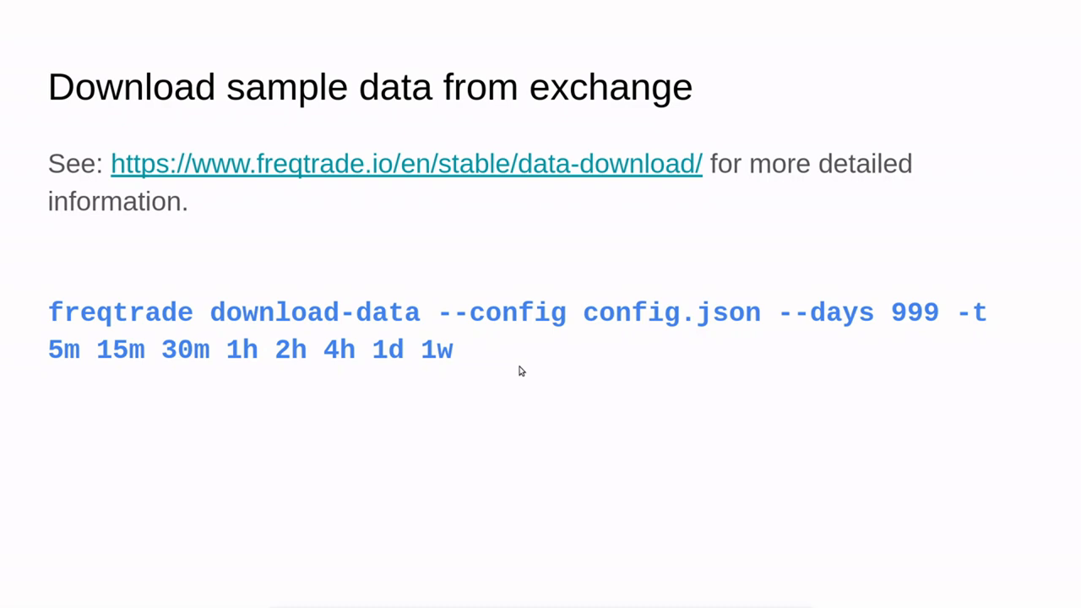
mouse_move(341, 456)
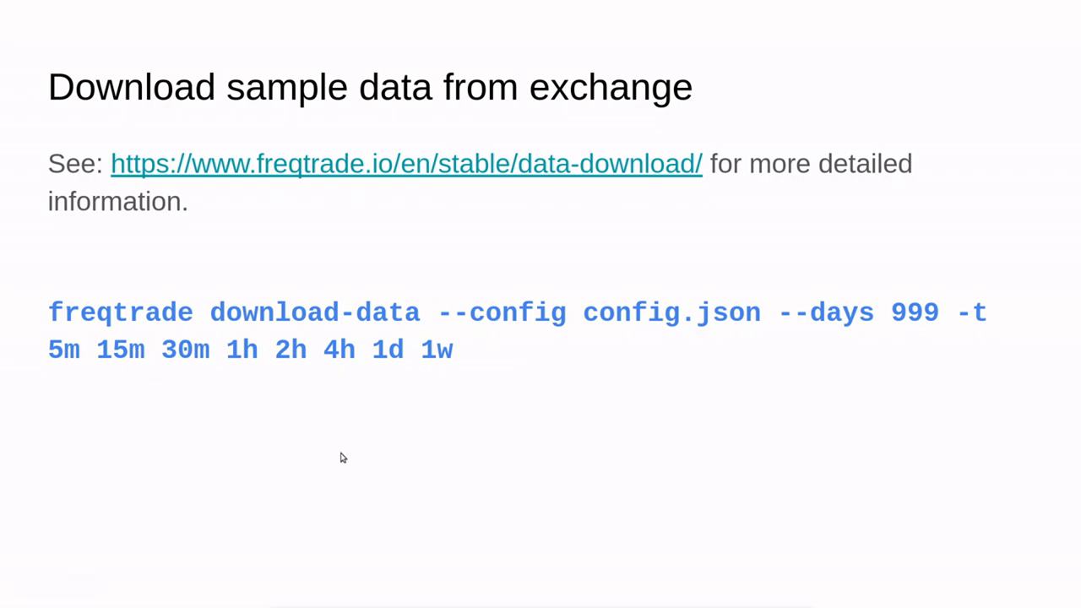
mouse_move(652, 326)
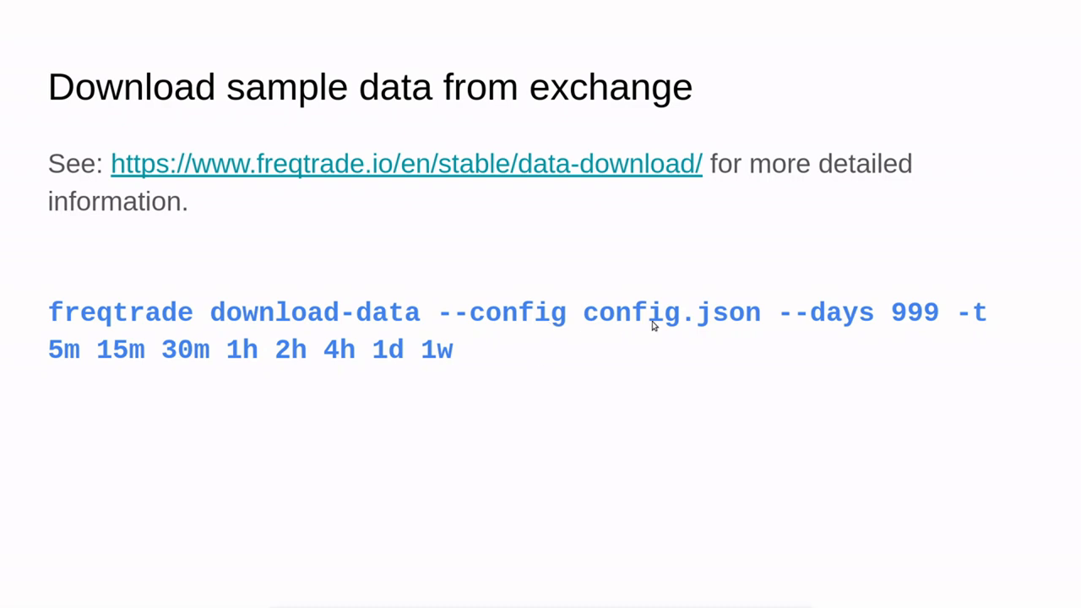
mouse_move(517, 322)
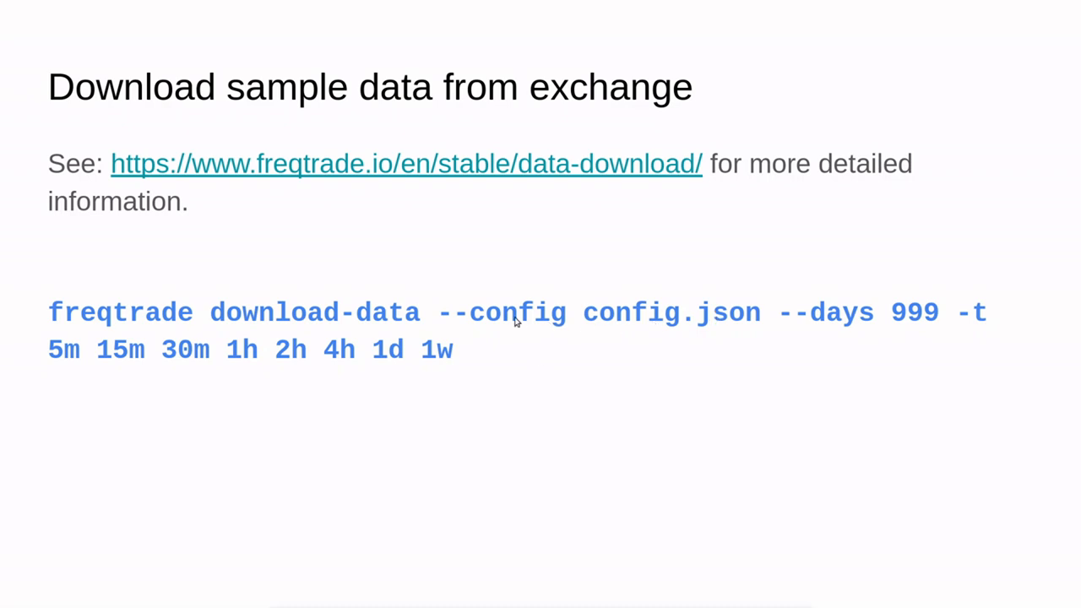
mouse_move(881, 324)
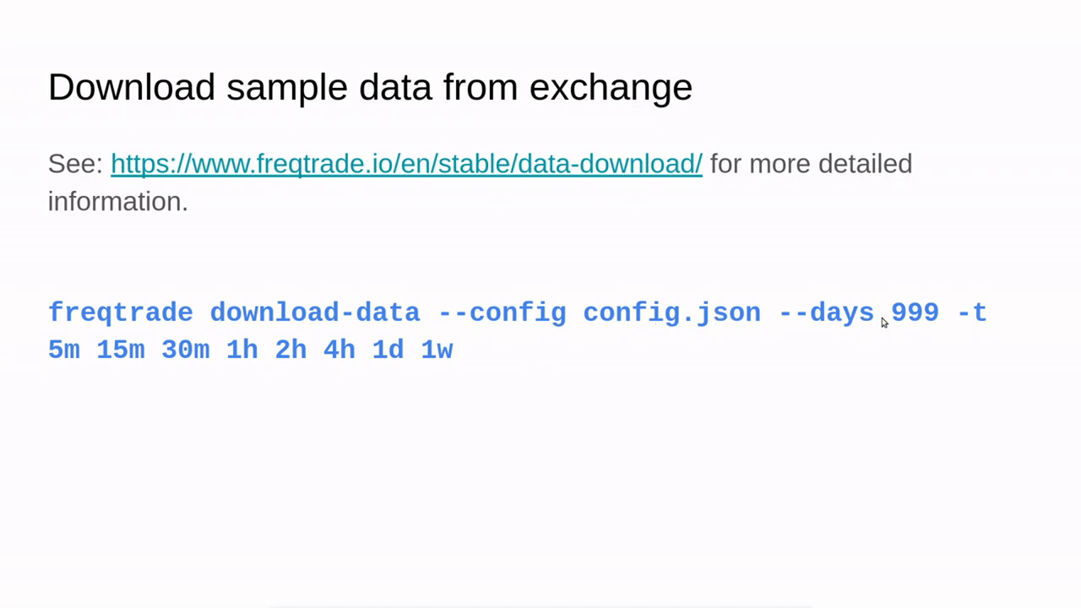
mouse_move(912, 322)
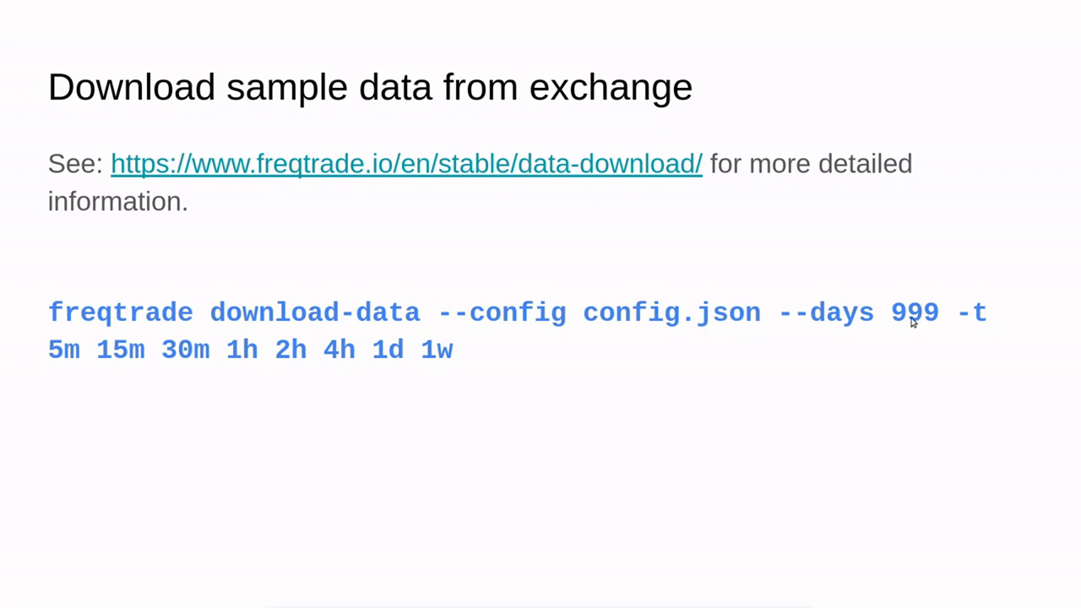
mouse_move(264, 371)
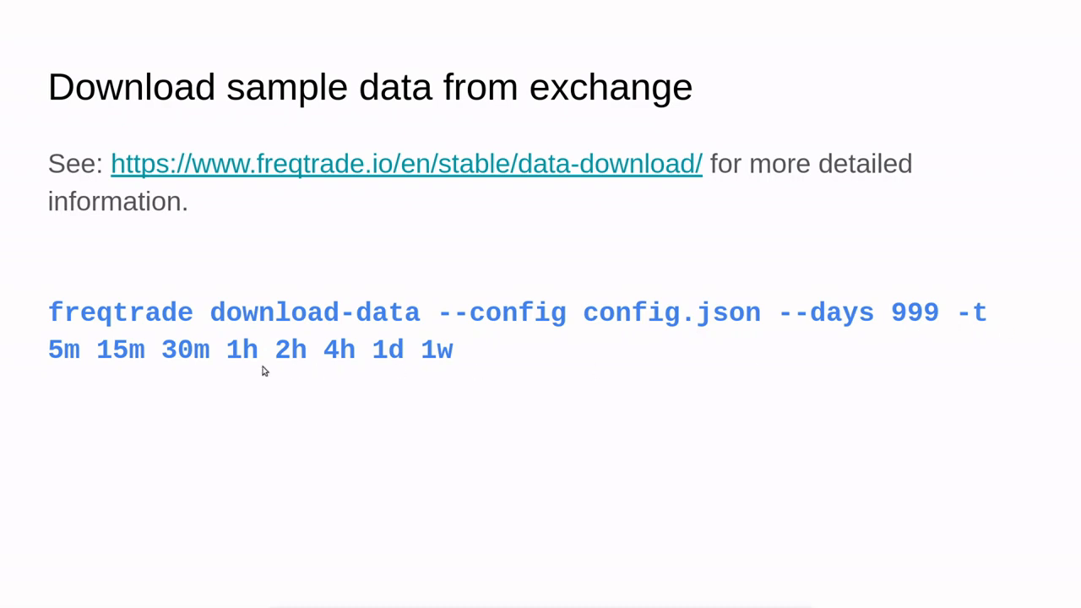
mouse_move(412, 353)
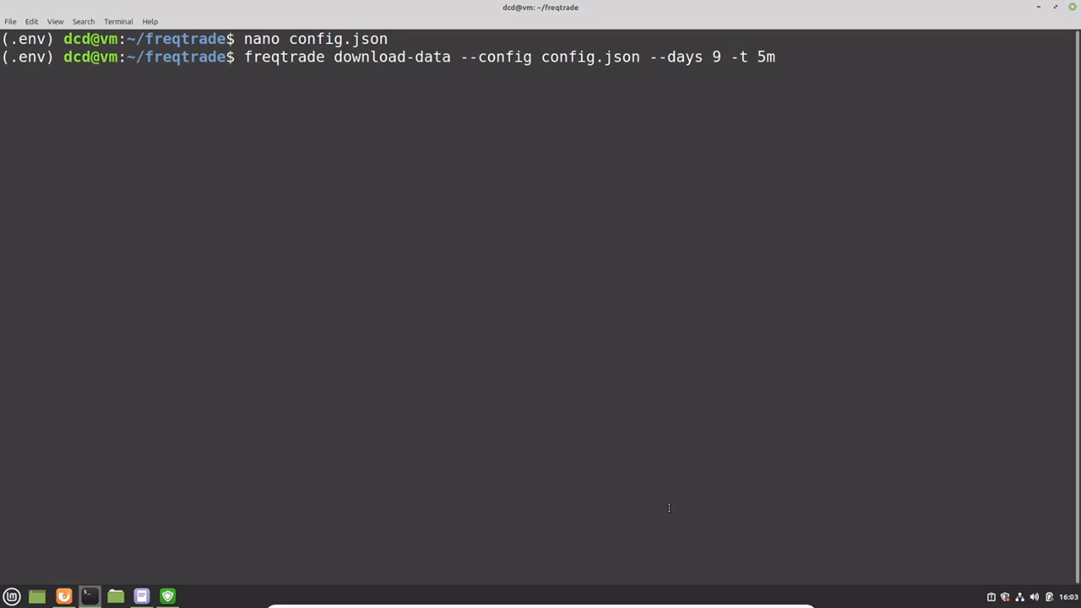
Start the 9-day 5m download-data run for config.json and follow its output
key("Return")
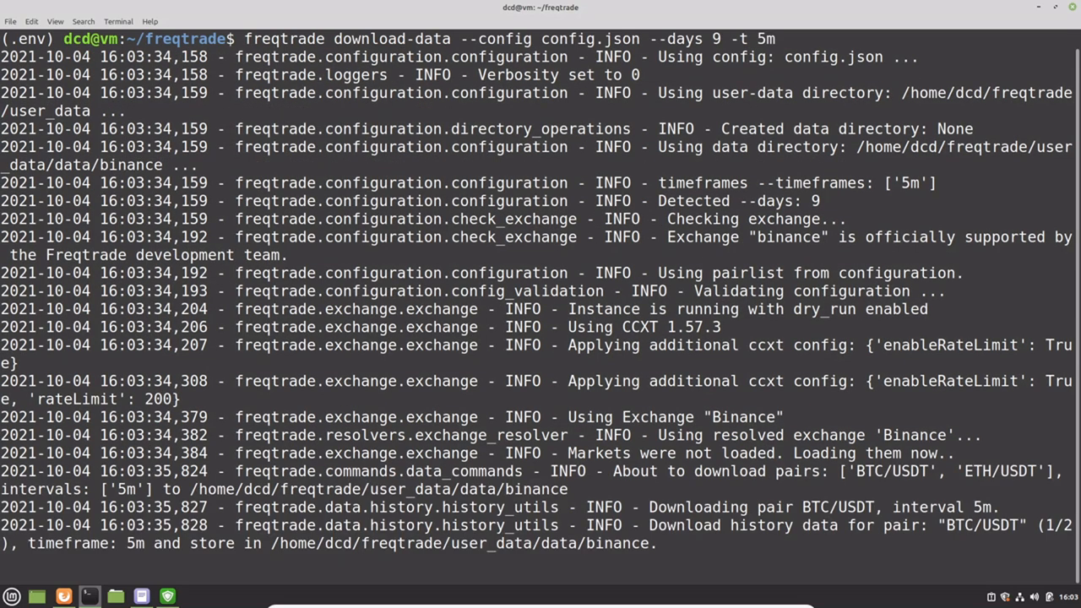
scroll("down", 3)
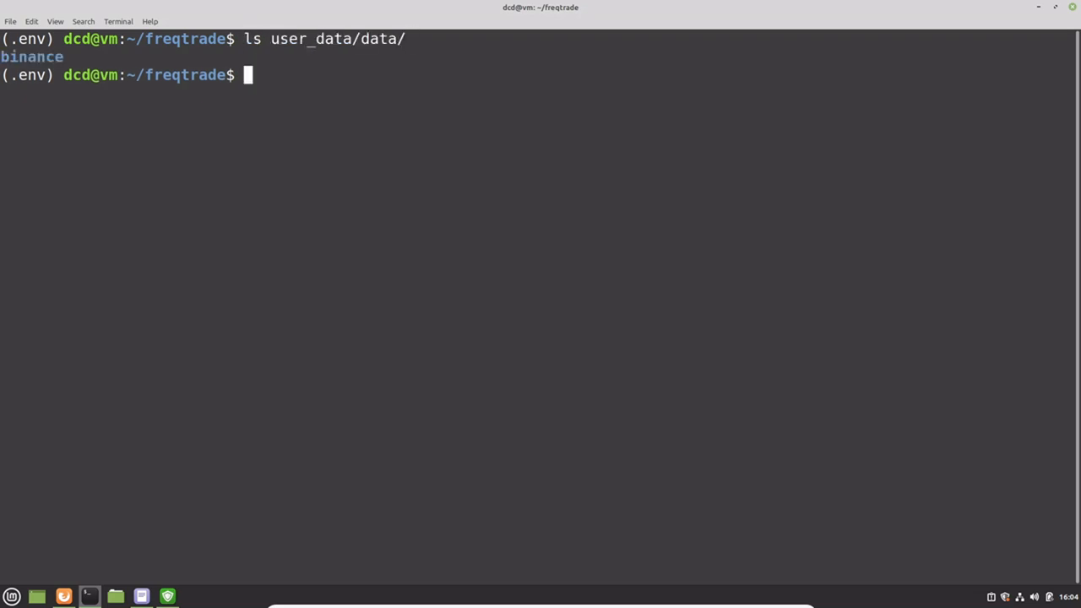
List user_data/data/ to confirm the binance data folder exists
type("ls user_data/data/")
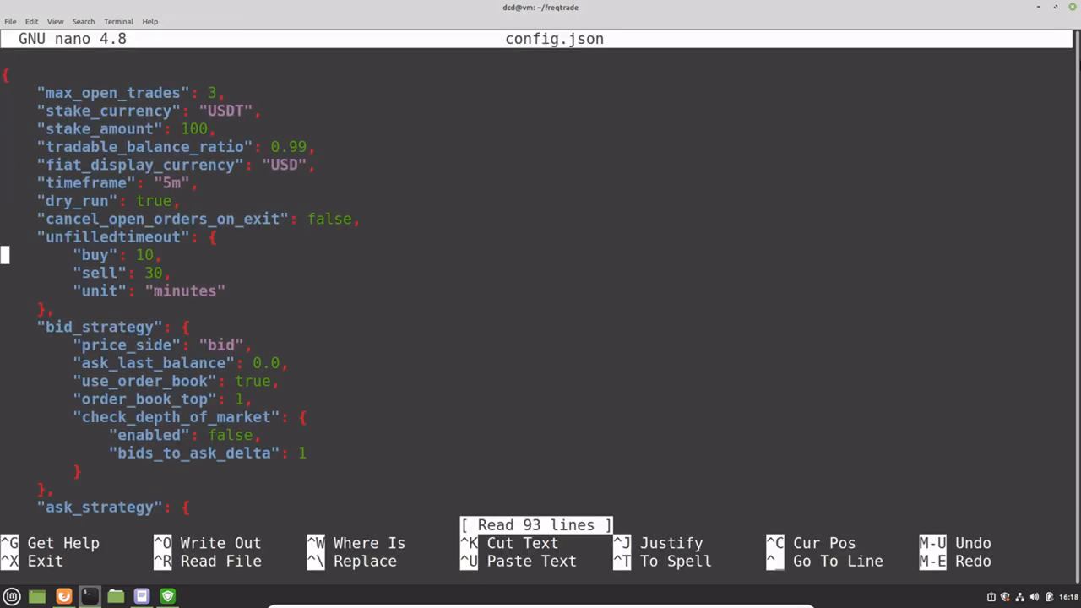
Change the pairlists method to "StaticPairList" in nano, then save and exit the file
scroll("down", 3)
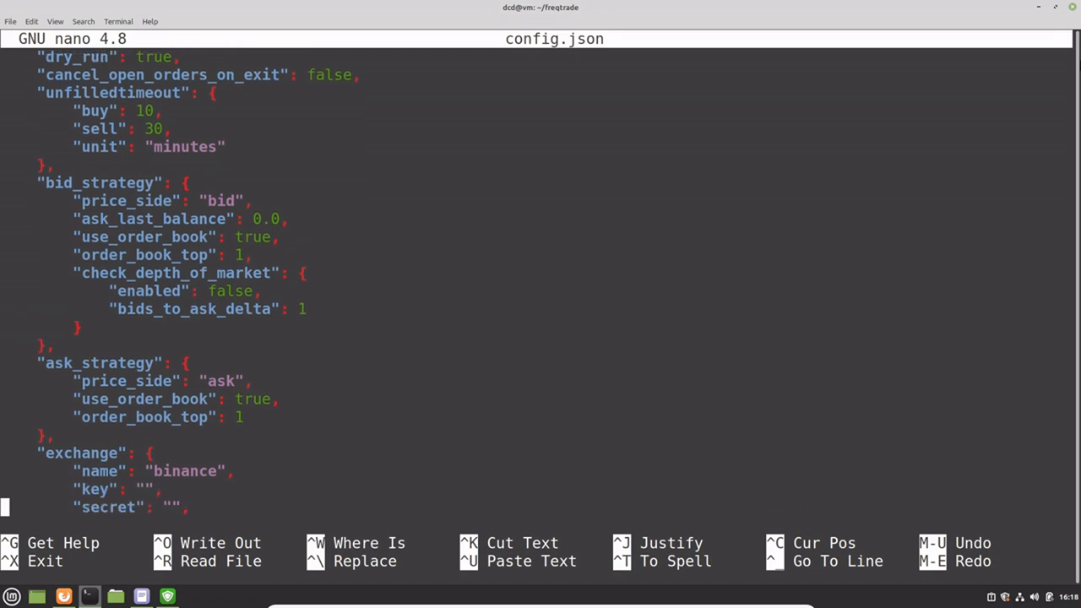
scroll("down", 3)
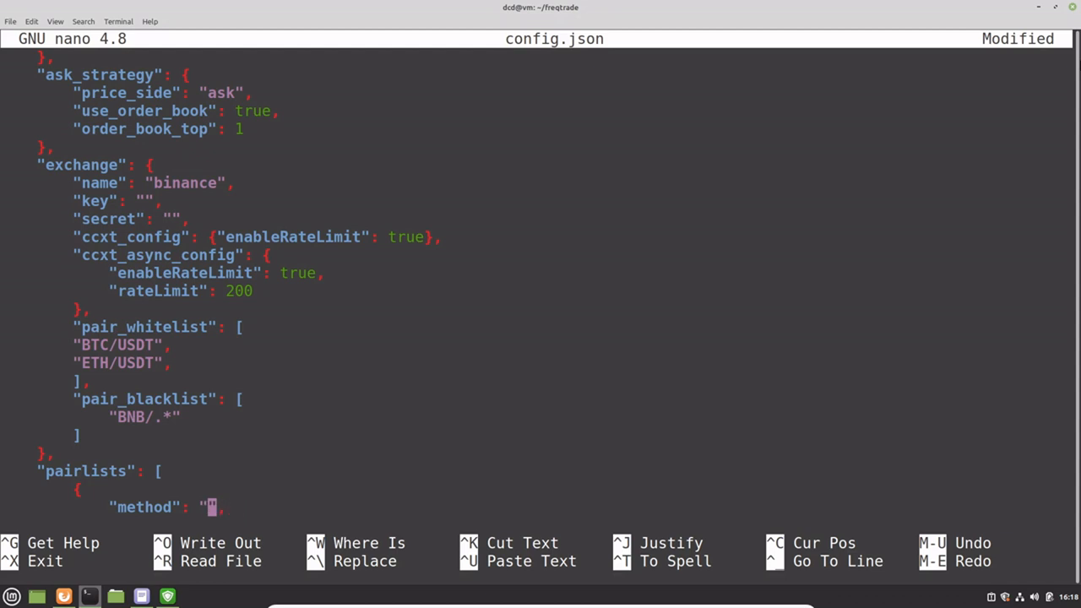
type("StaticPa")
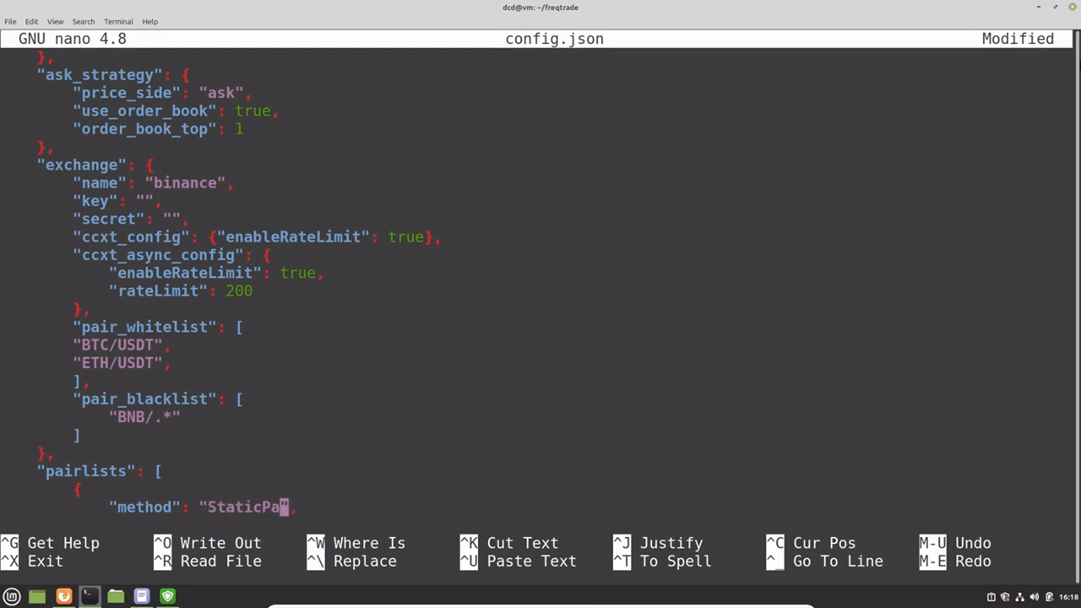
type("riList\"")
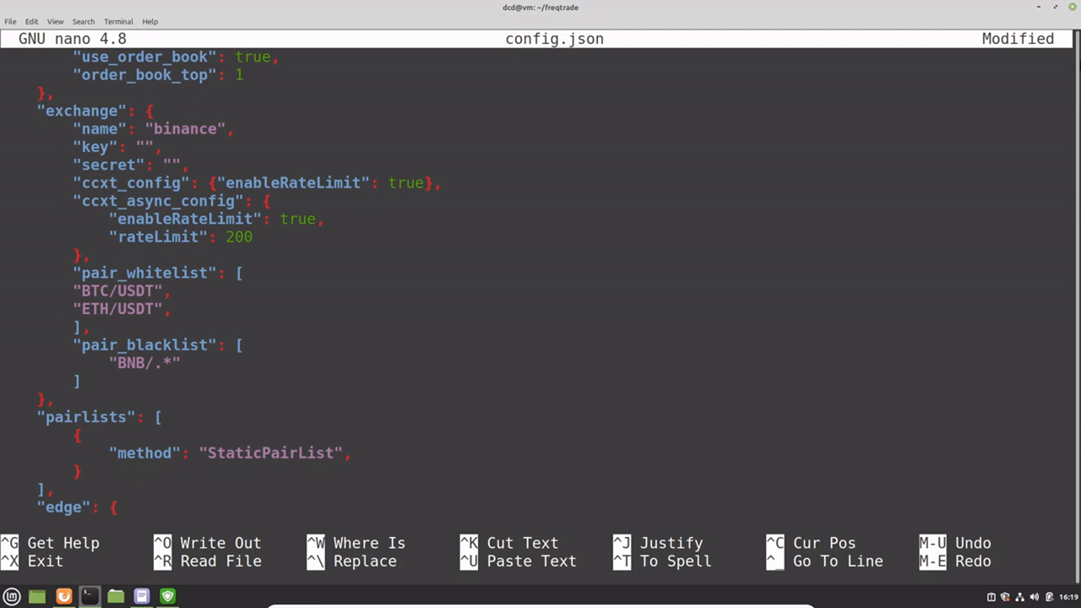
key("ctrl+x")
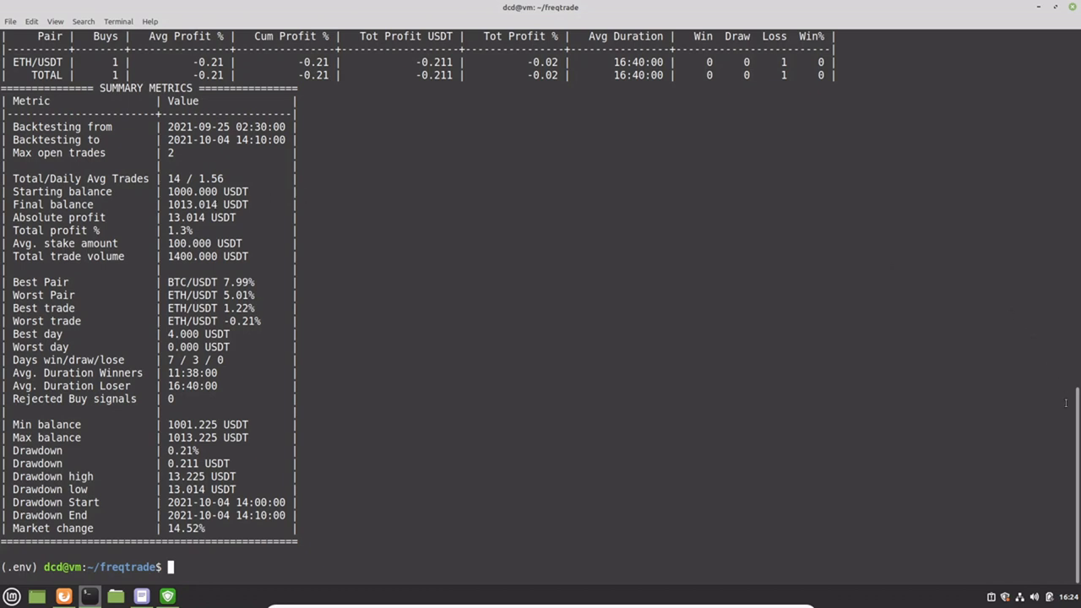
Scroll through the SampleStrategy backtest report: 14 trades, 1.3% profit, 1013.014 USDT final balance
scroll("up", 3)
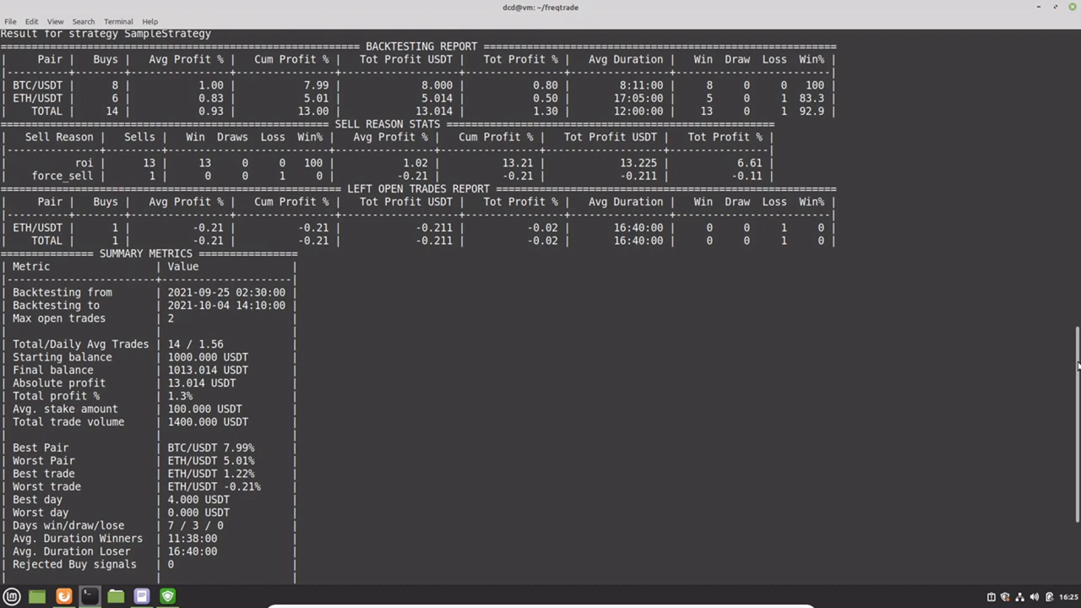
scroll("down", 3)
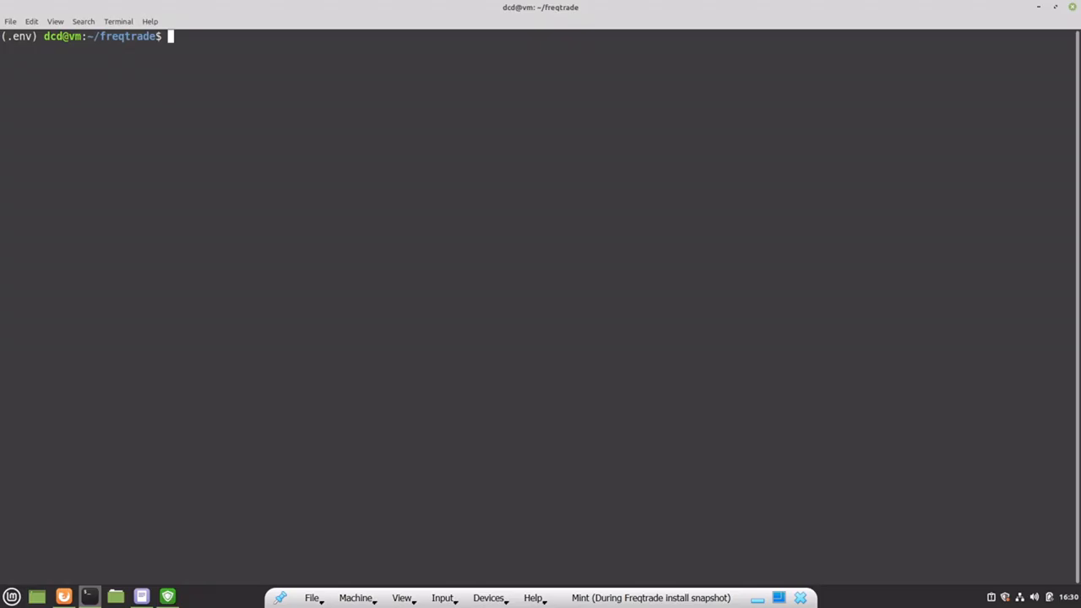
Start the bot with 'freqtrade trade --config config.json --strategy SampleStrategy' in dry-run mode
type("freqtrade trade --config config.json --strategy SampleStrategy")
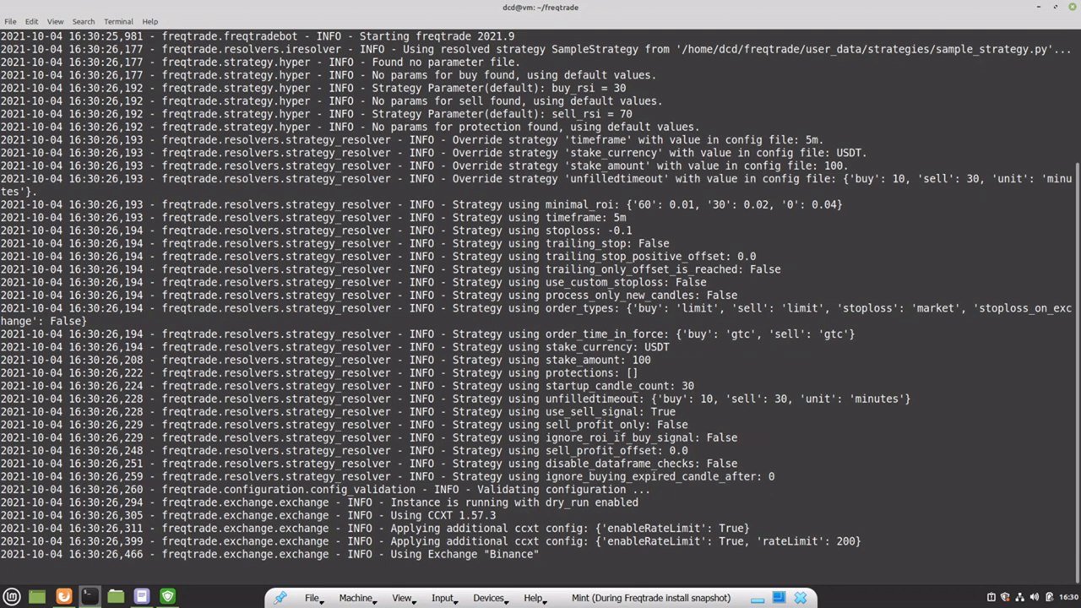
scroll("down", 3)
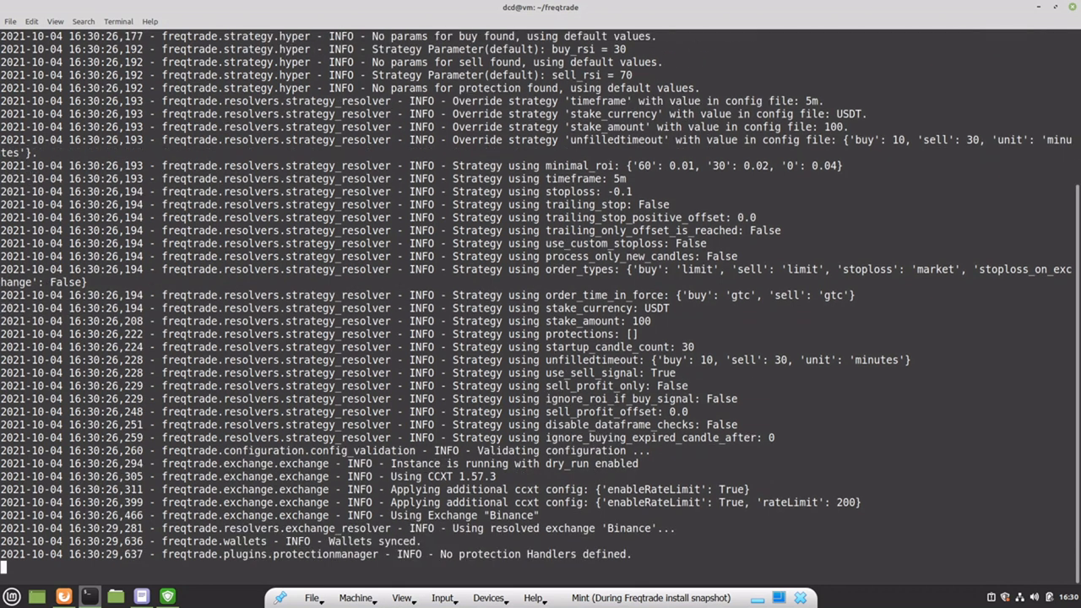
scroll("down", 3)
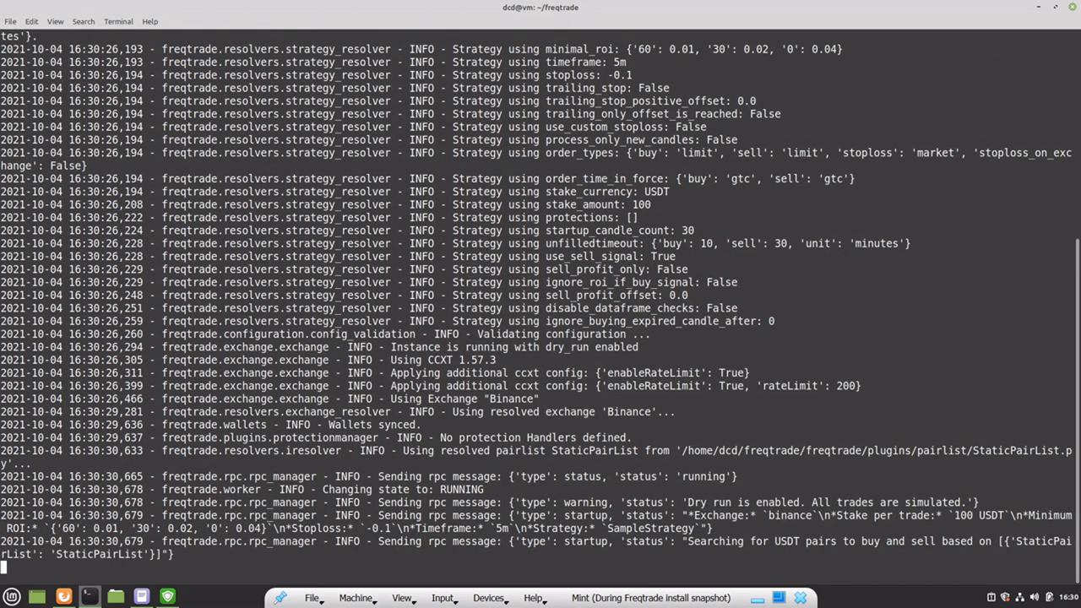